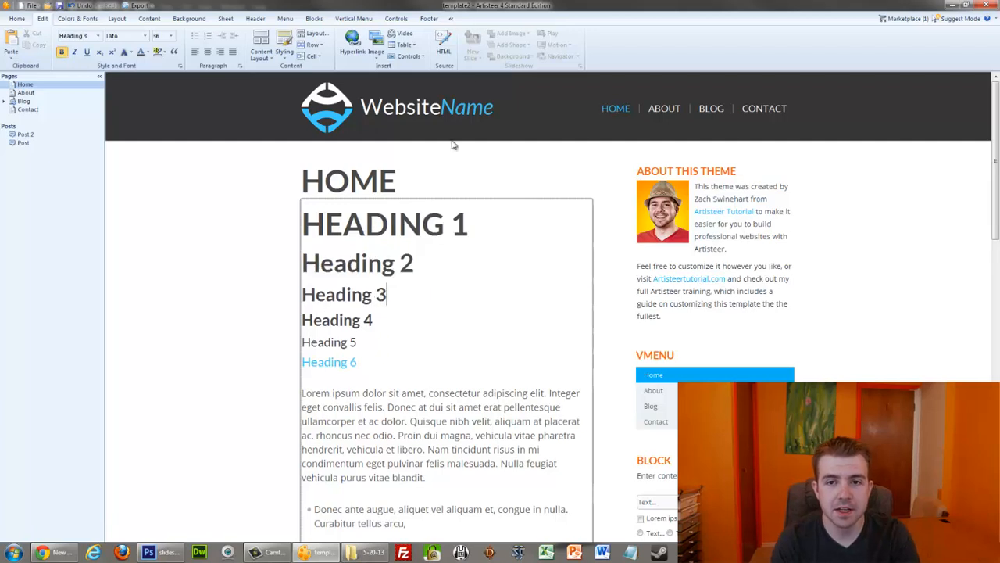
mouse_move(490, 56)
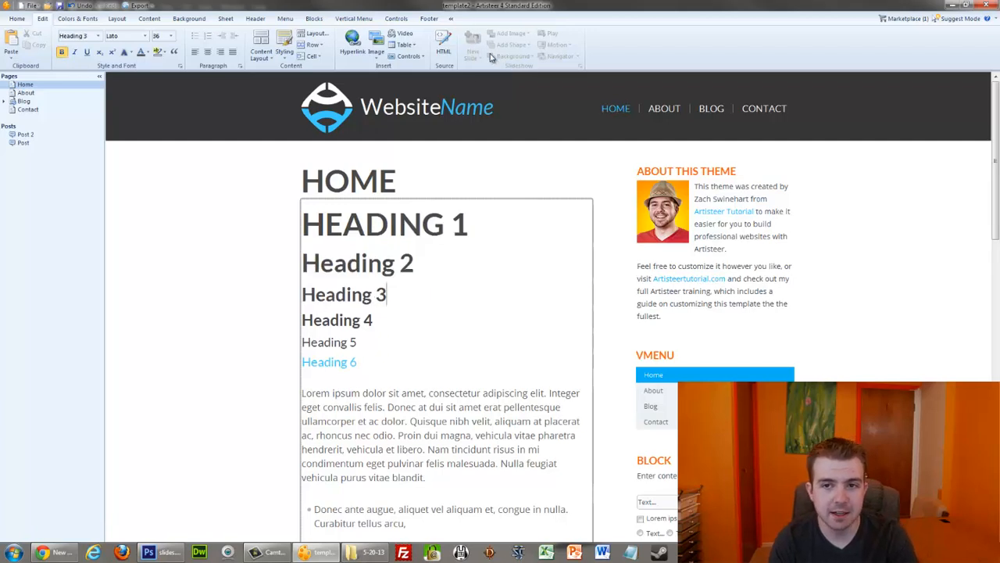
Replace the HEADING 1 text with SLIDESHOW, leaving an empty line beneath it.
click(547, 106)
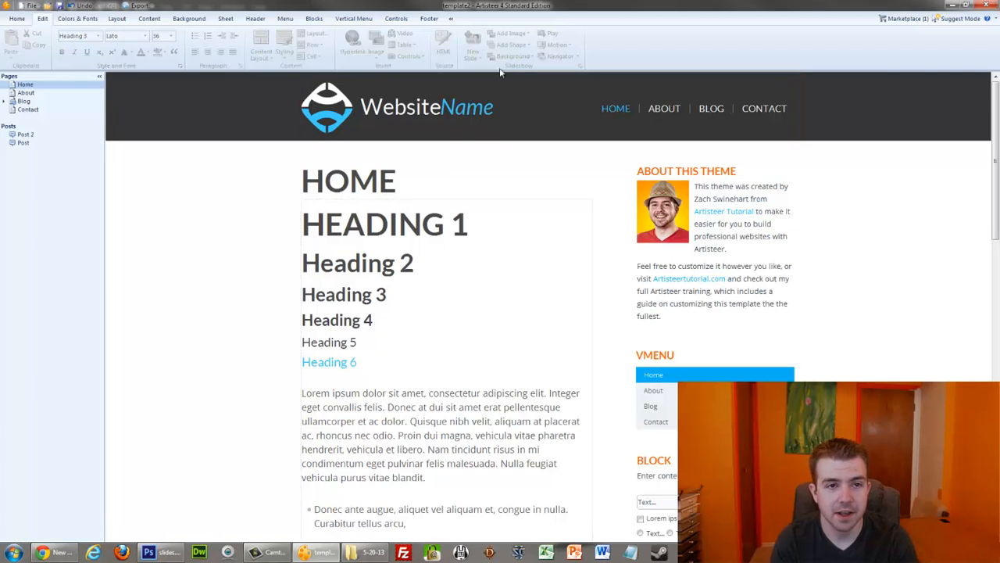
click(525, 116)
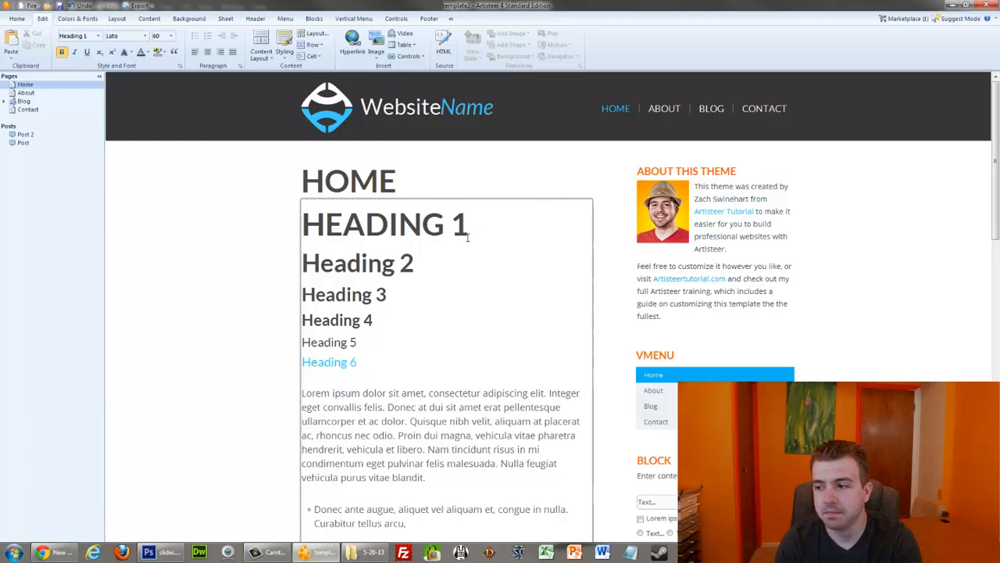
key(Return)
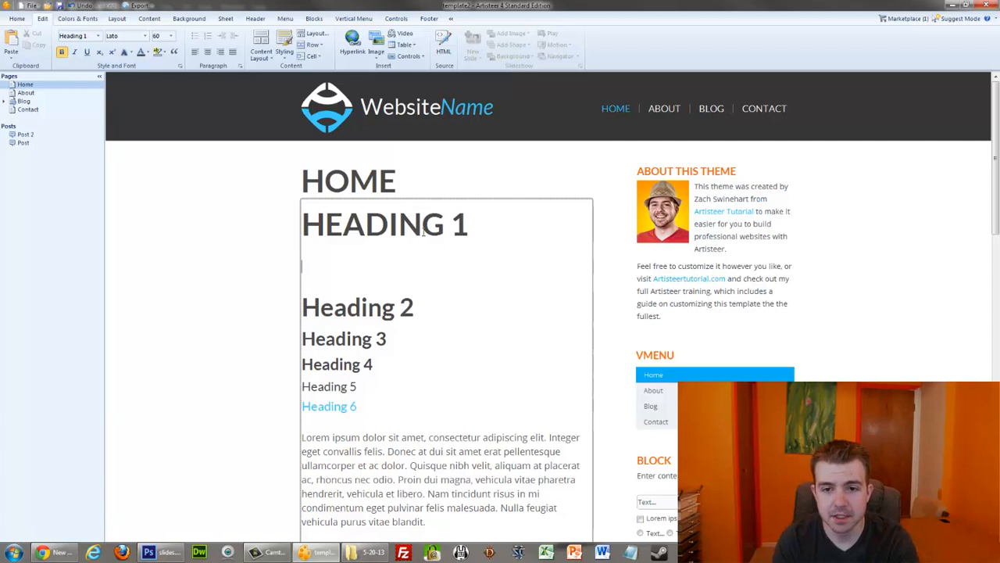
click(327, 225)
text(SLIDESH)
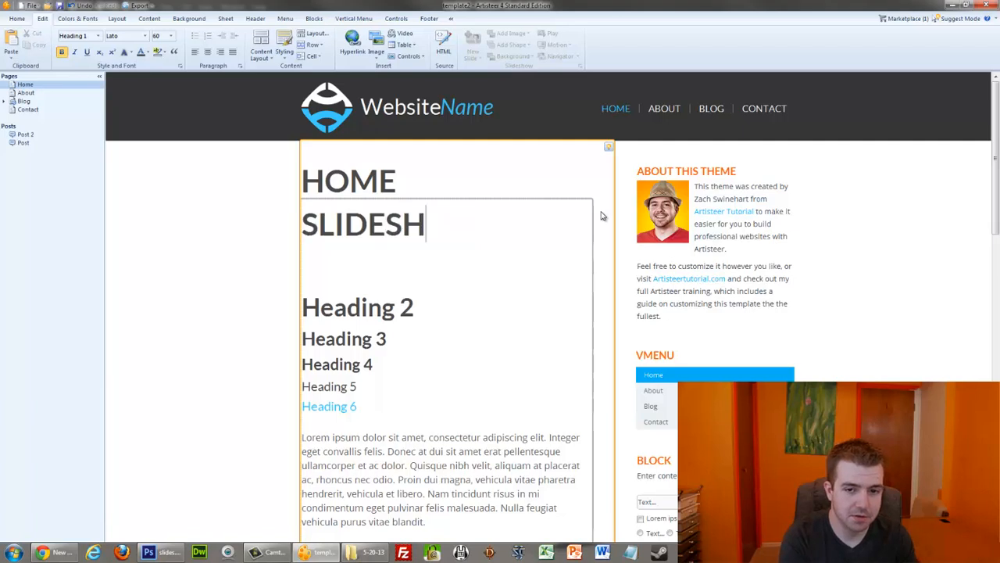
text(OW)
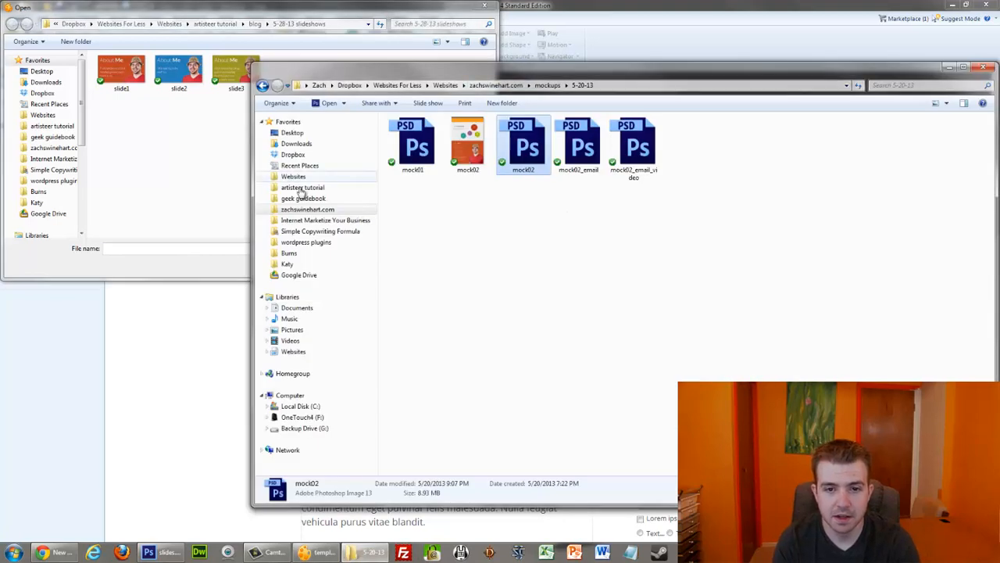
Browse the blog folders to 5-28-13 slideshows and choose slide1 as the image.
click(304, 187)
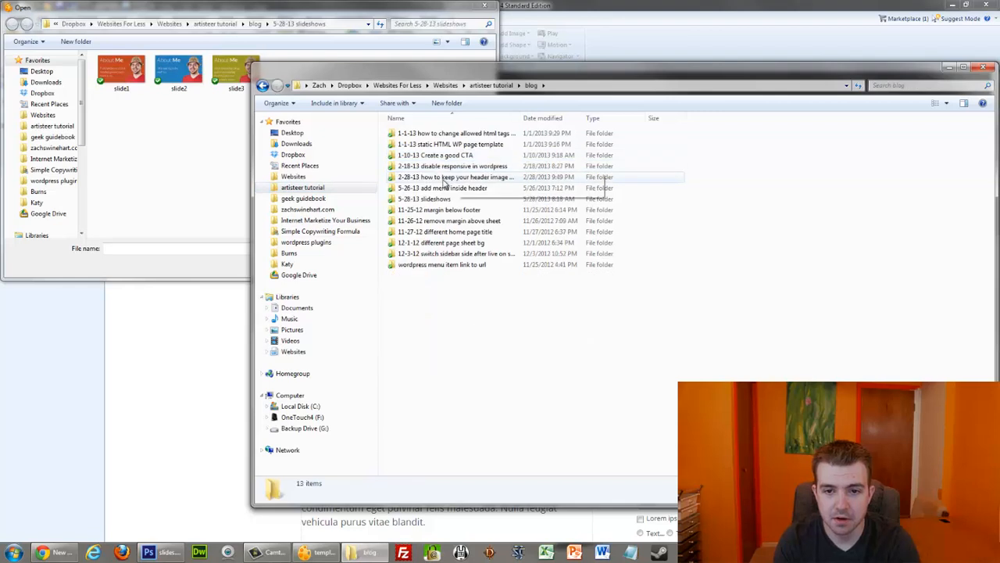
double_click(457, 177)
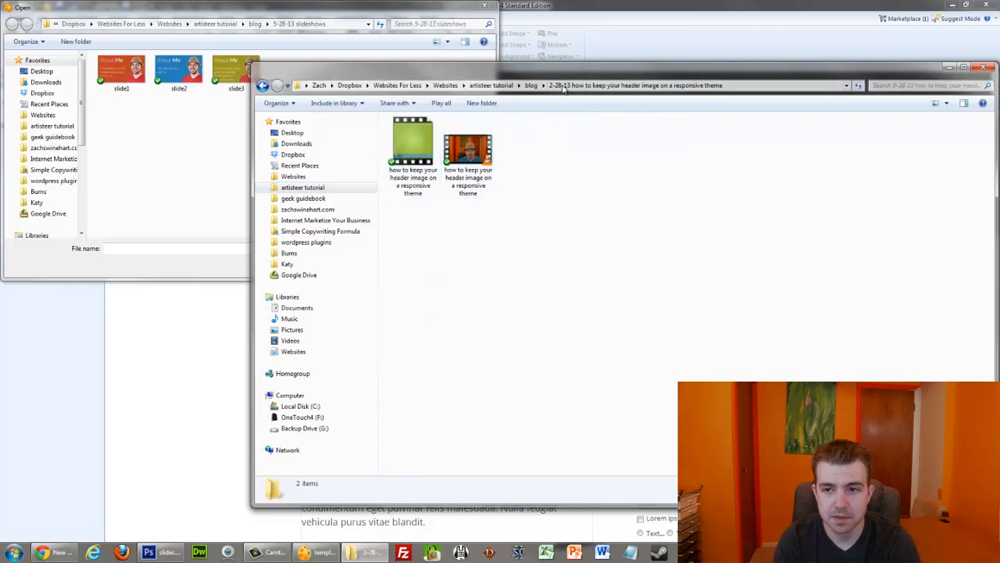
click(531, 84)
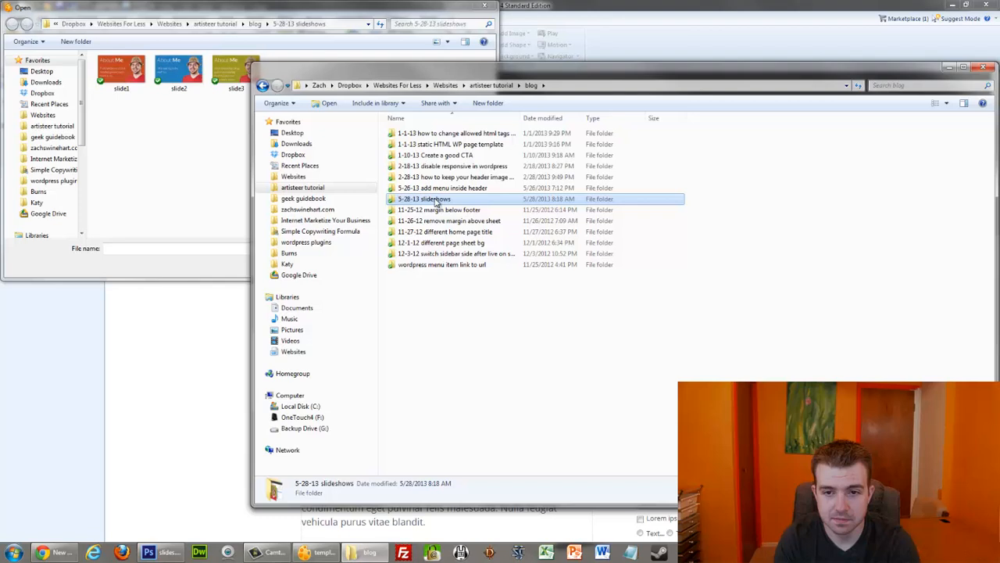
double_click(424, 199)
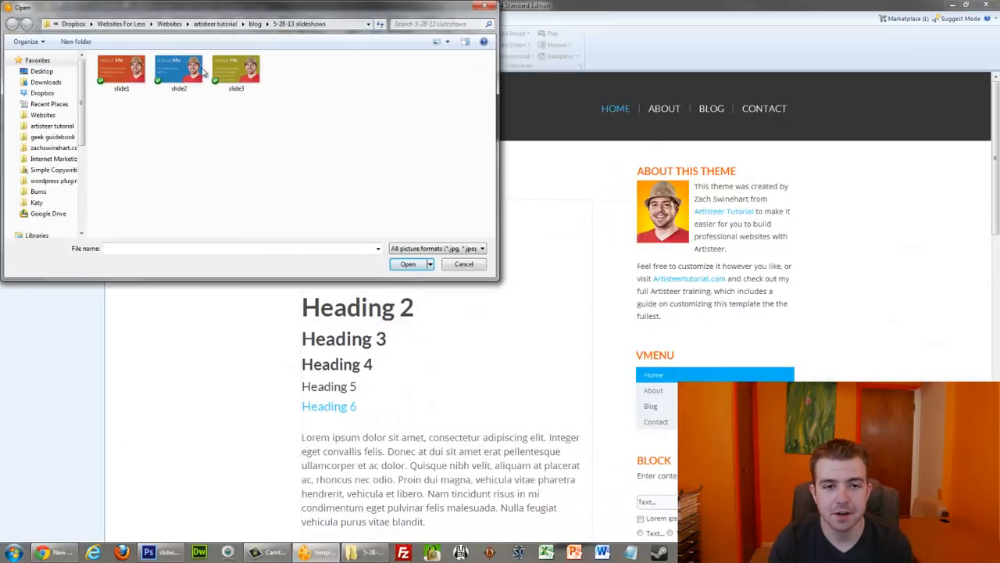
click(122, 70)
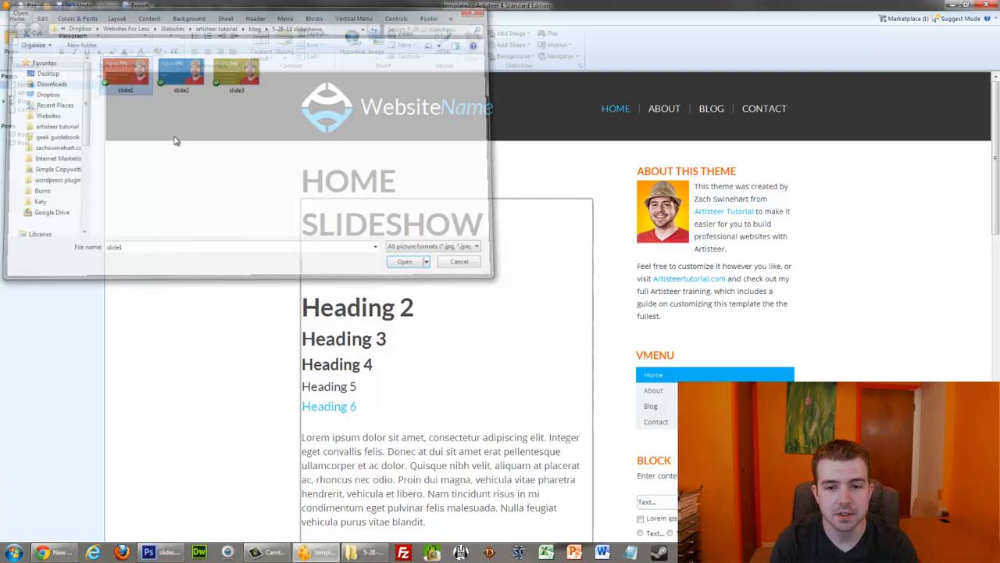
Insert slide1 as the first slide, then add a second slide from an image file.
click(403, 261)
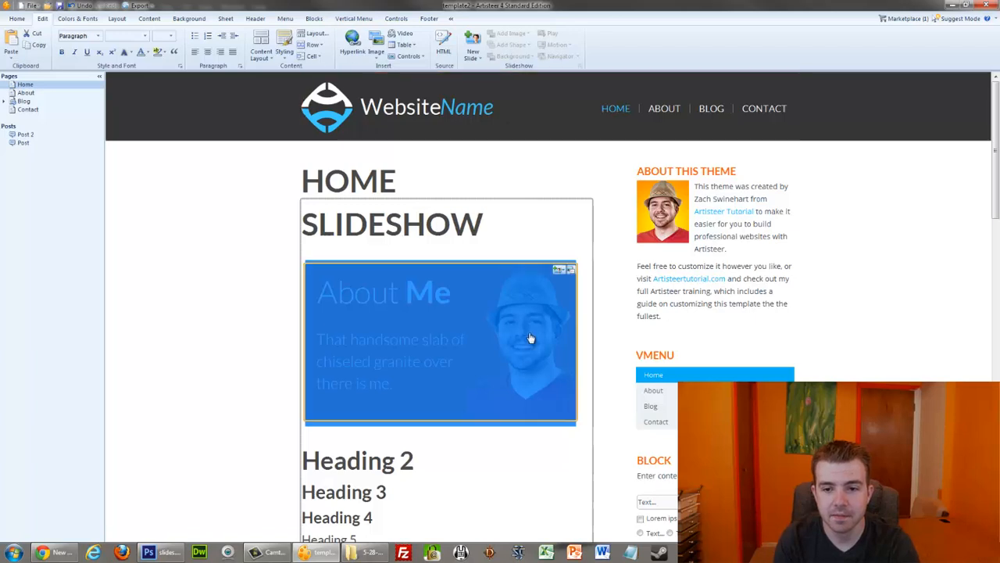
mouse_move(472, 160)
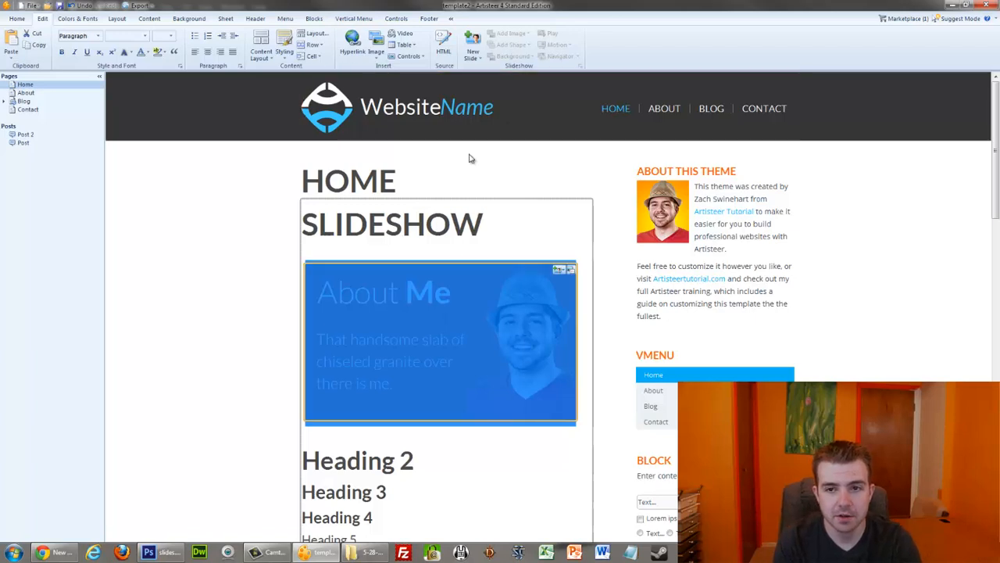
click(472, 47)
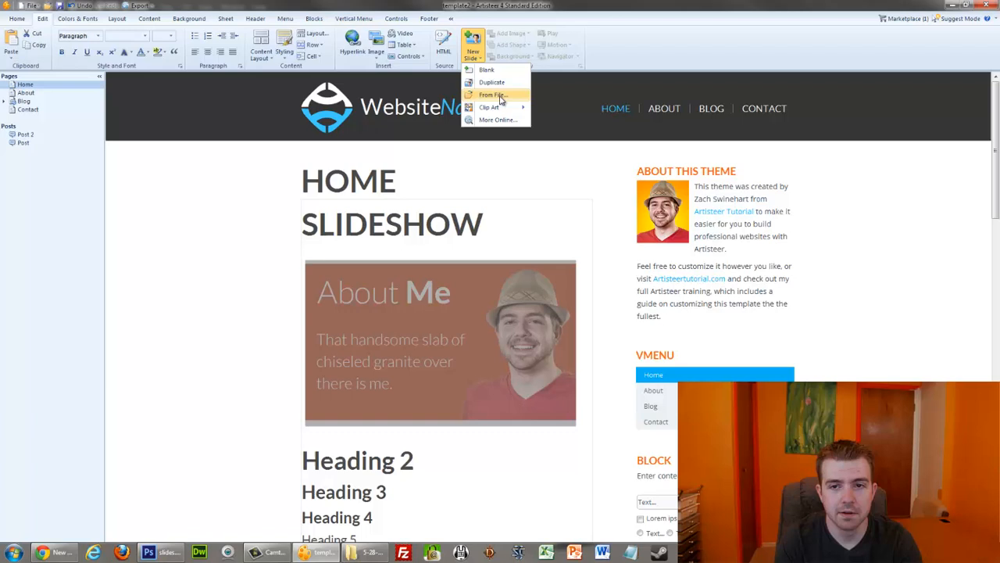
click(492, 95)
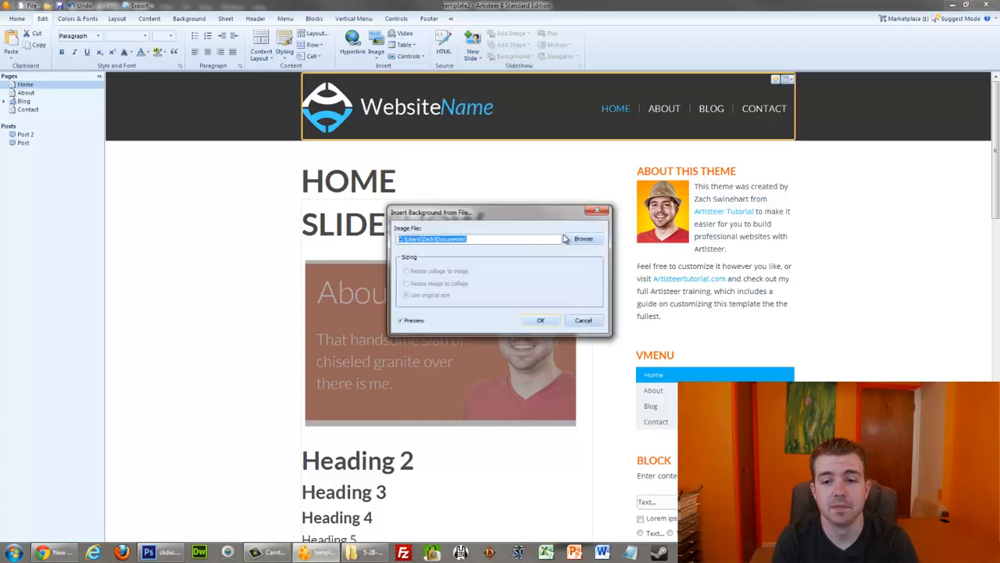
click(583, 237)
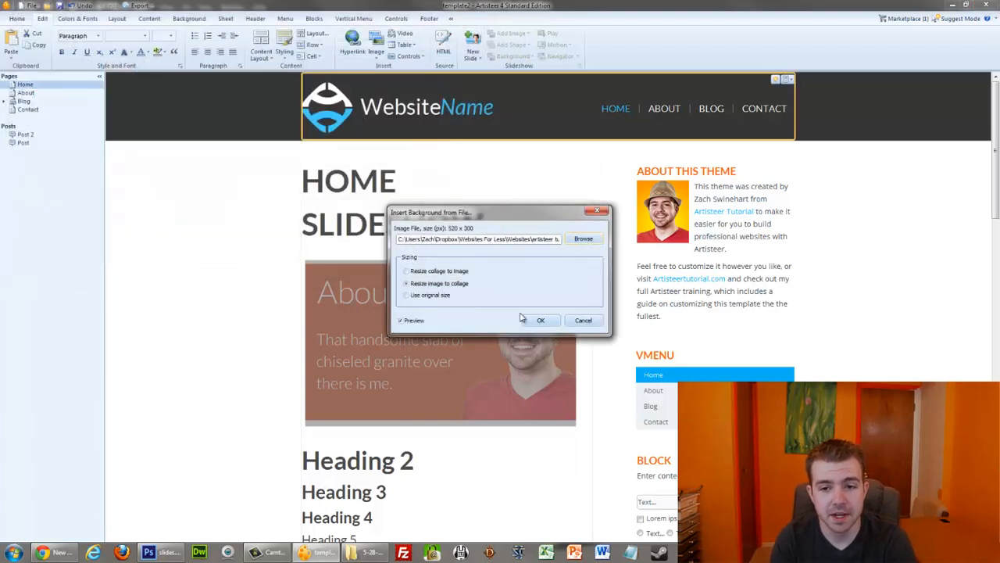
click(540, 318)
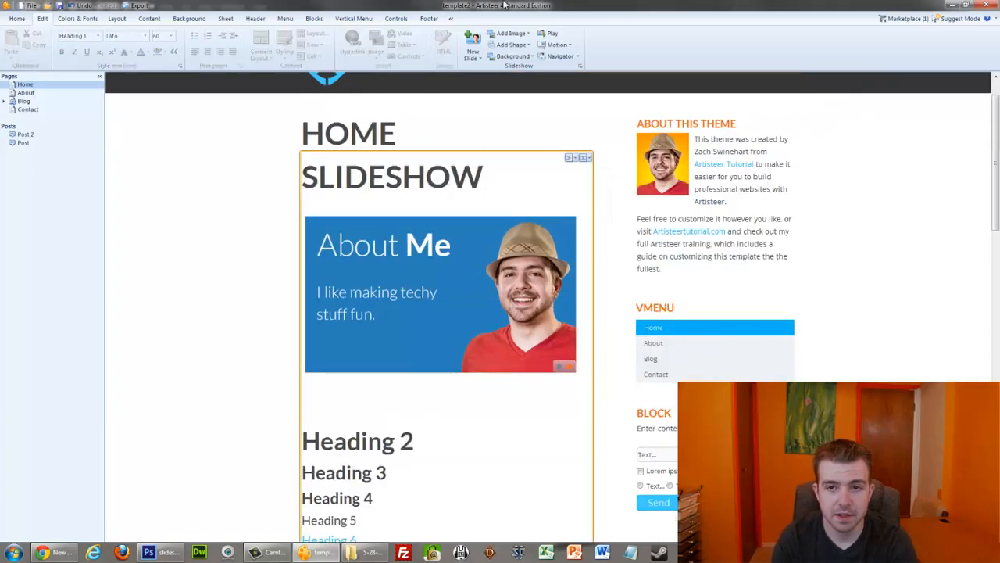
Add a third slide from the next image file.
click(508, 56)
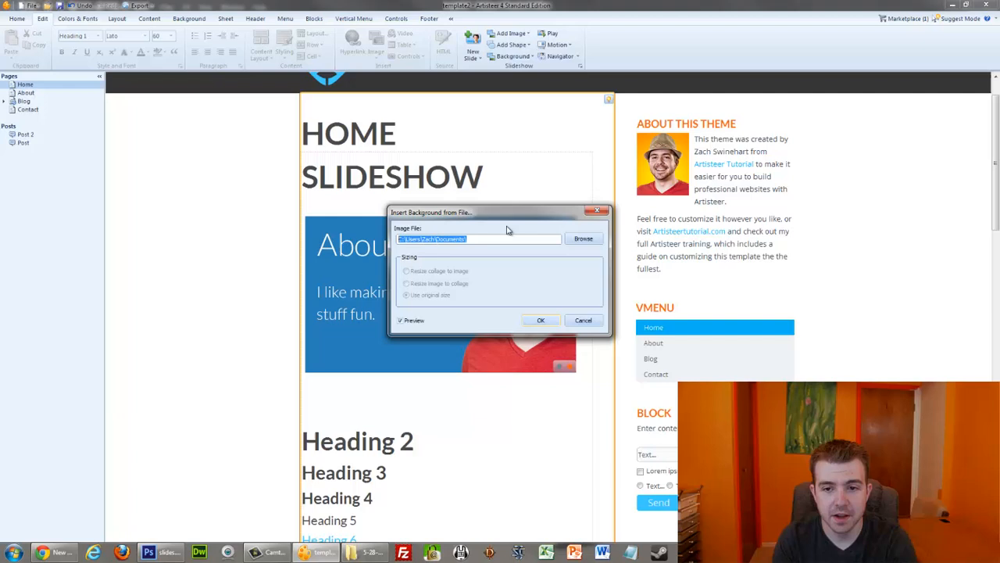
click(583, 238)
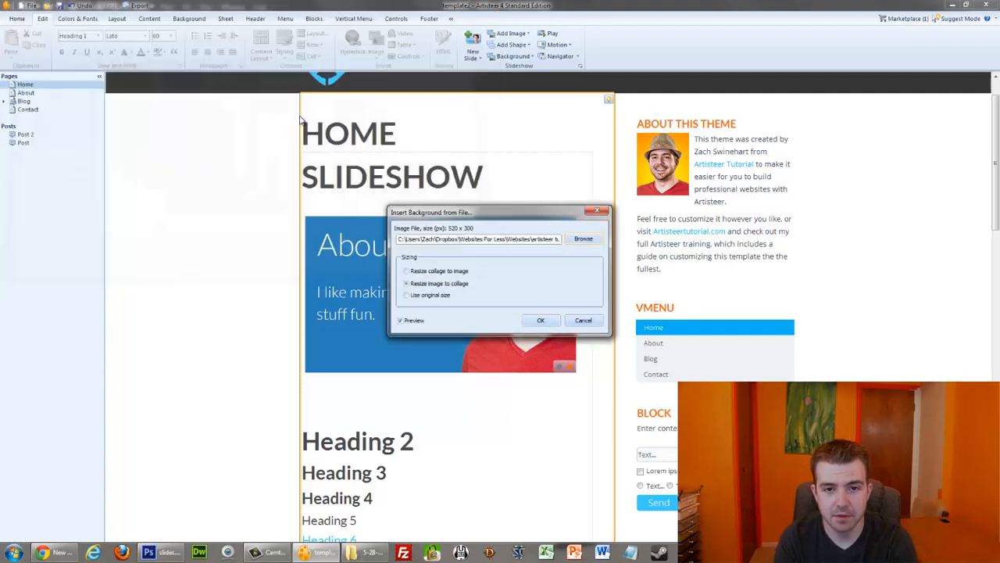
click(540, 319)
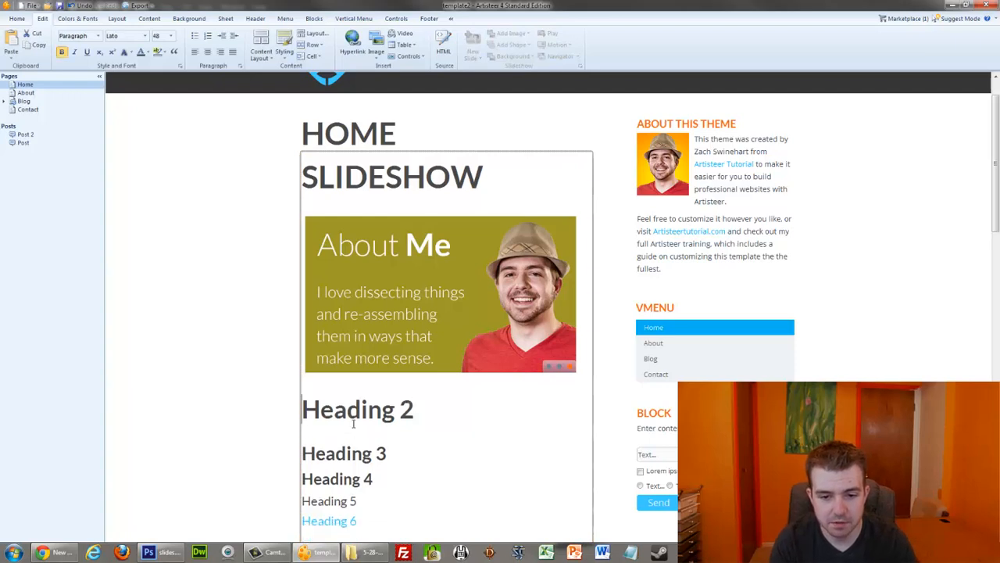
Watch the Chrome preview's slideshow advance from the orange slide to the blue one.
click(344, 453)
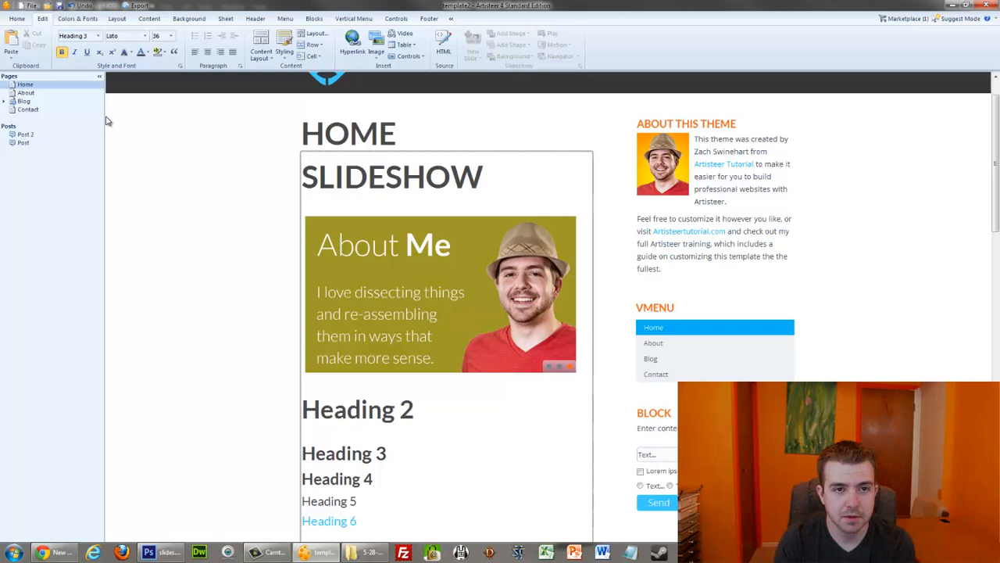
click(188, 19)
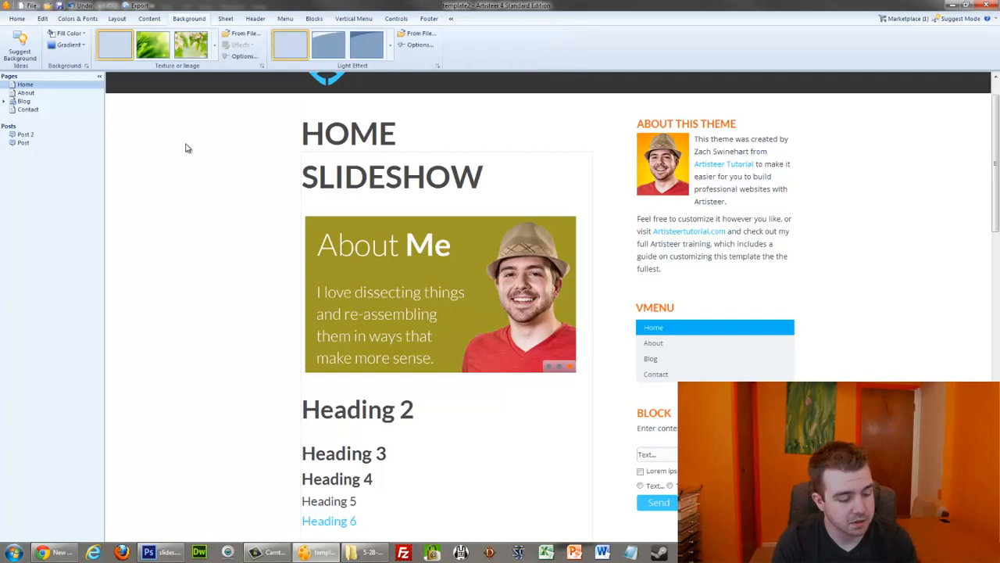
click(17, 6)
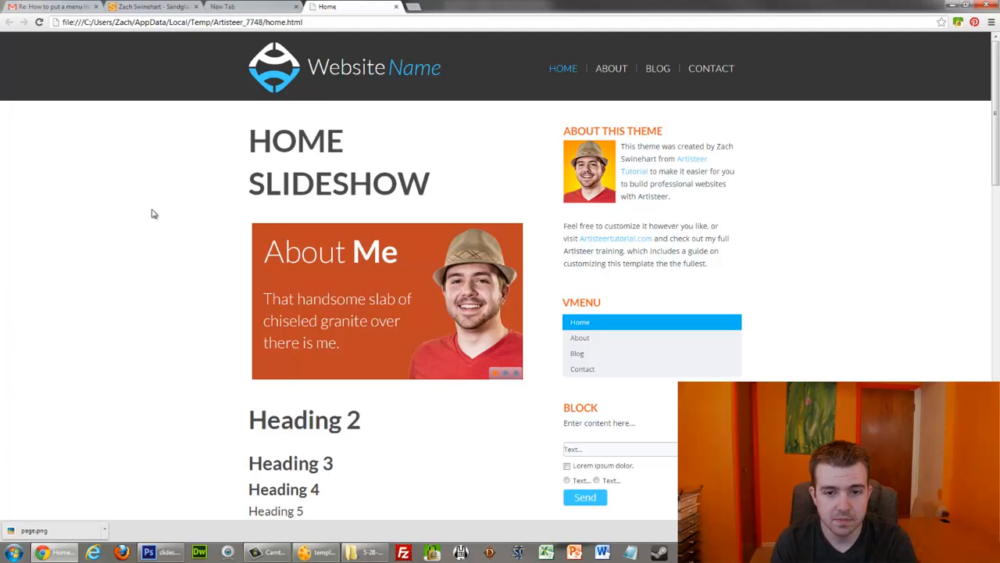
mouse_move(453, 388)
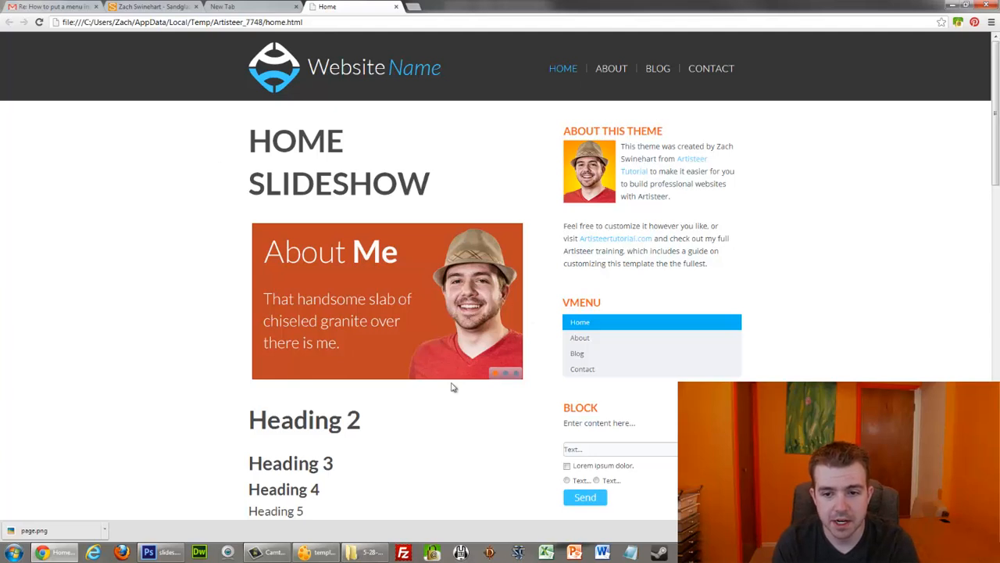
mouse_move(516, 411)
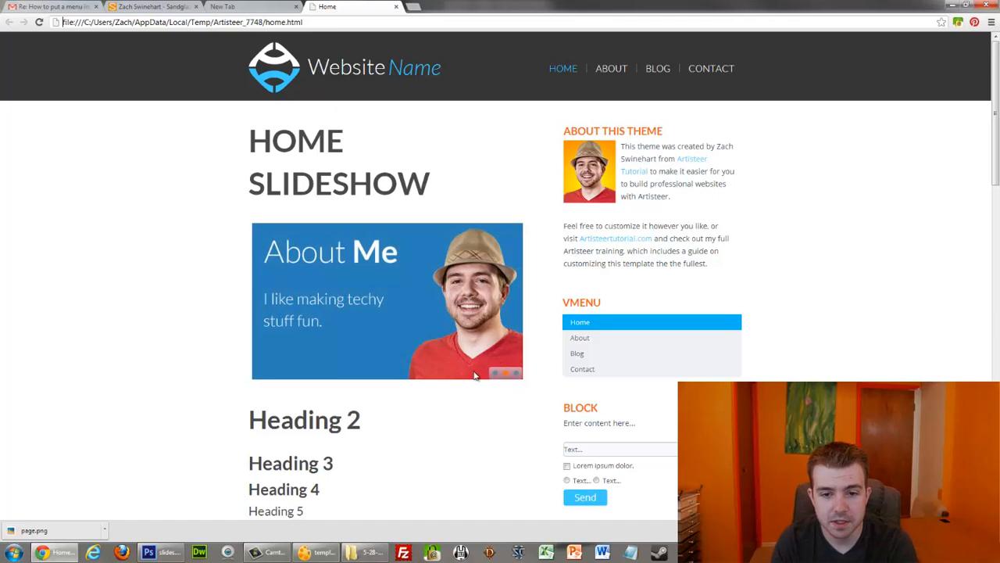
mouse_move(444, 377)
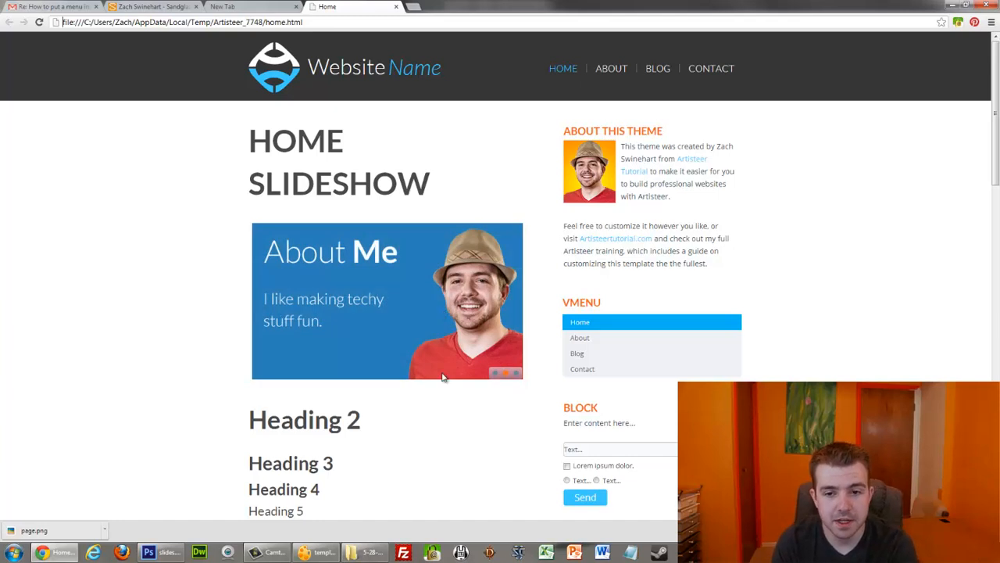
mouse_move(463, 368)
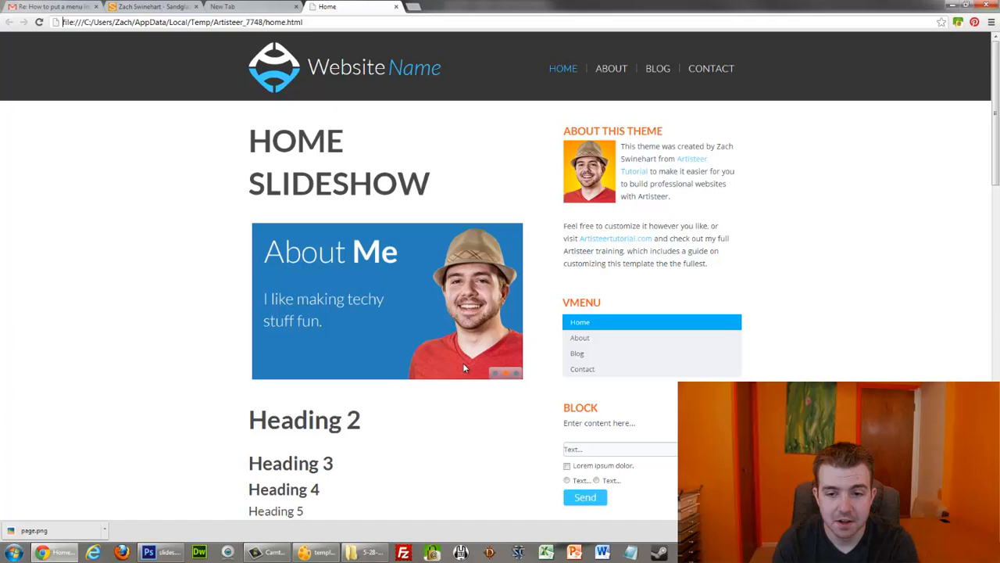
mouse_move(537, 258)
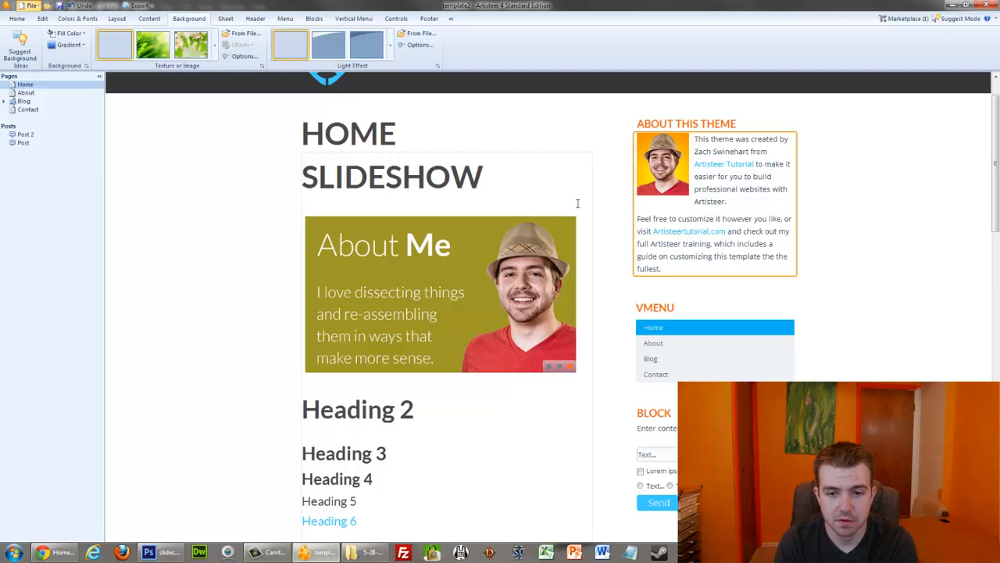
click(441, 293)
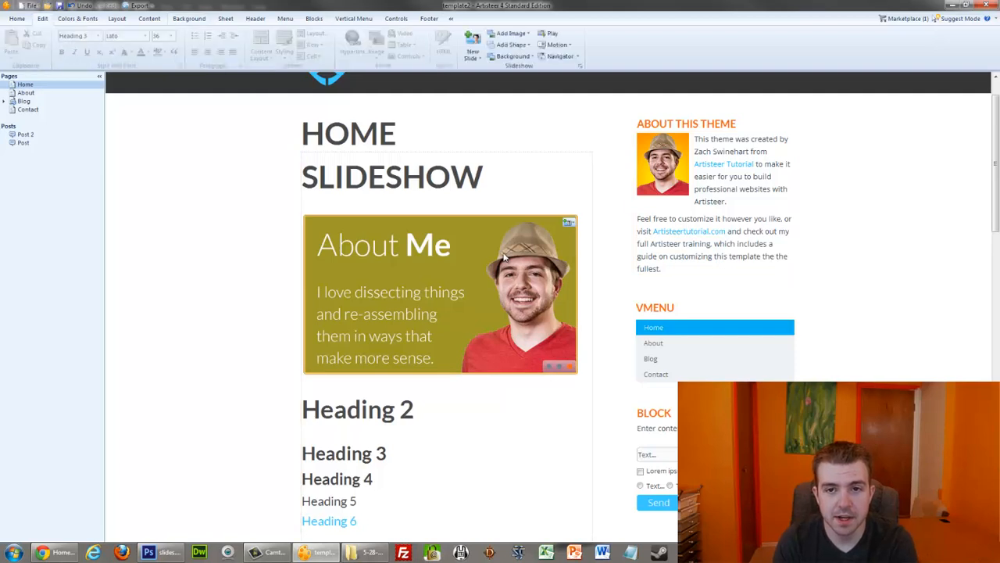
mouse_move(497, 288)
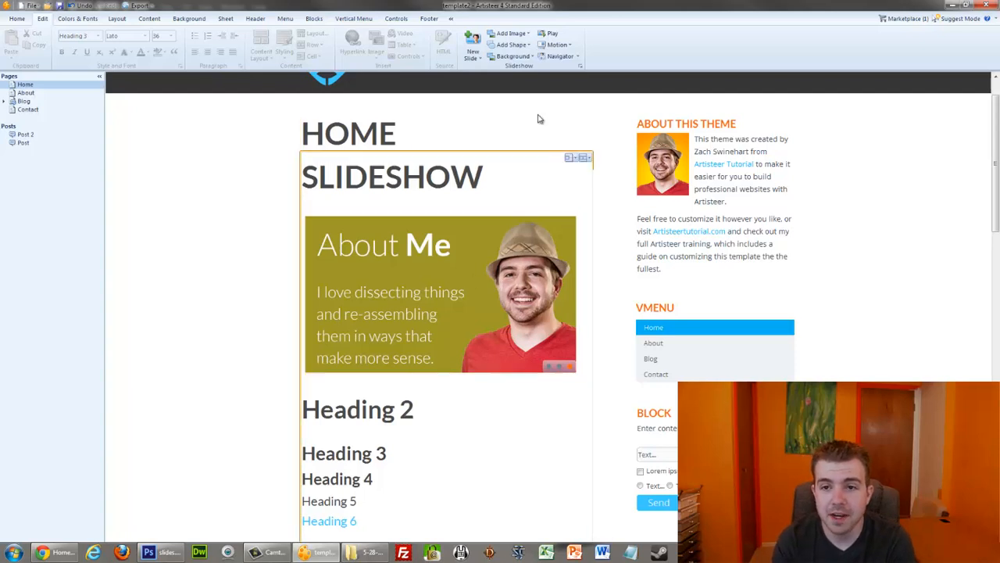
click(513, 56)
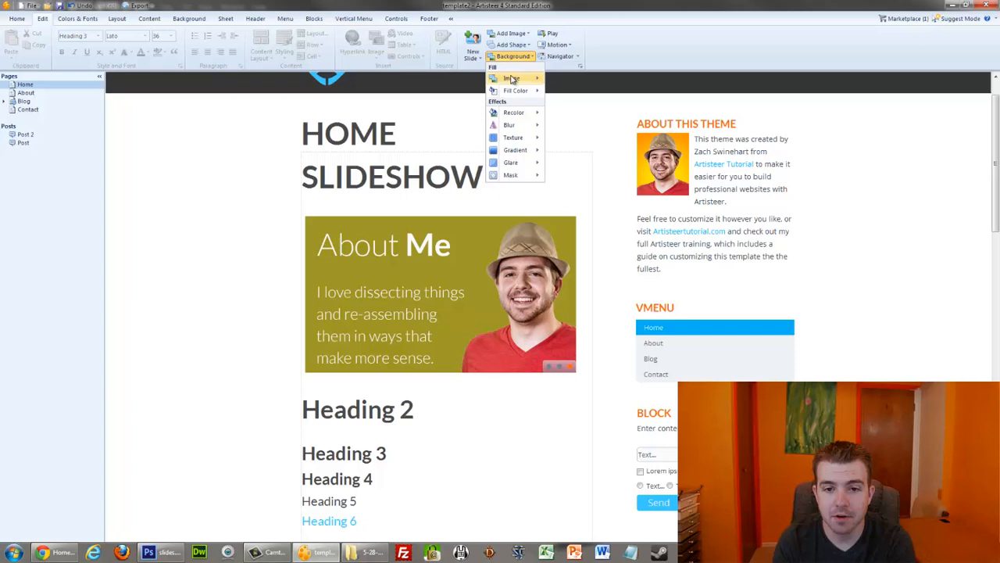
click(509, 78)
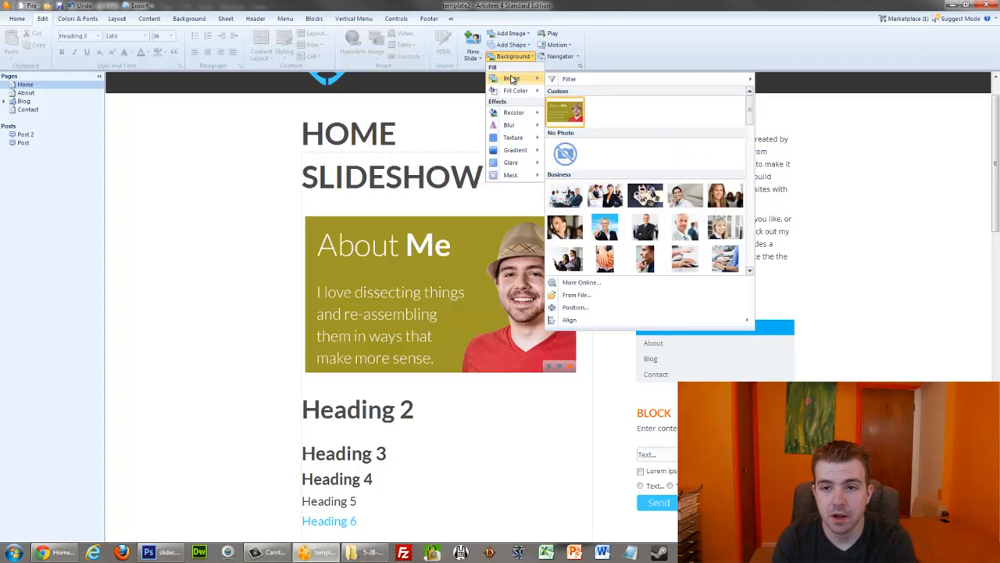
mouse_move(515, 89)
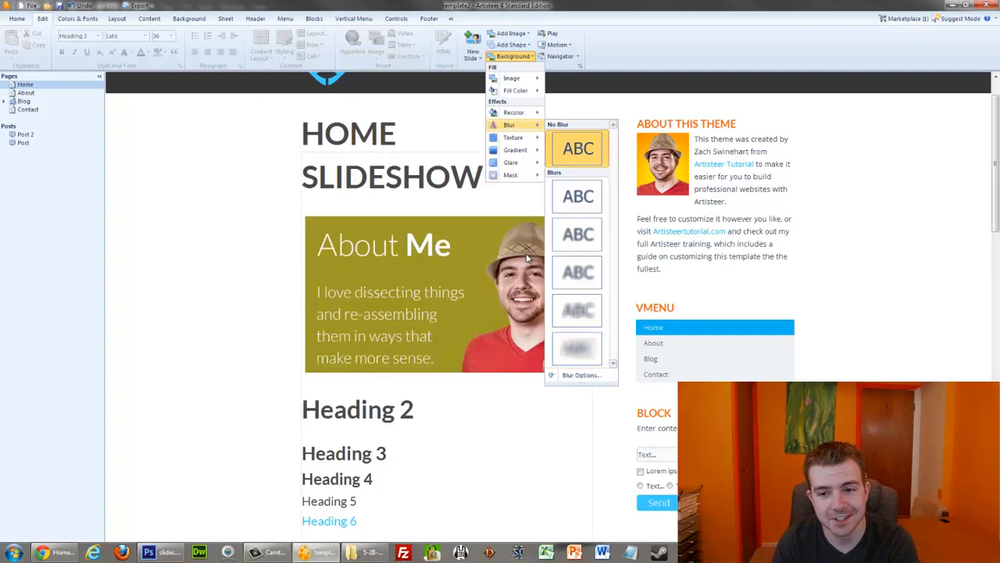
click(509, 175)
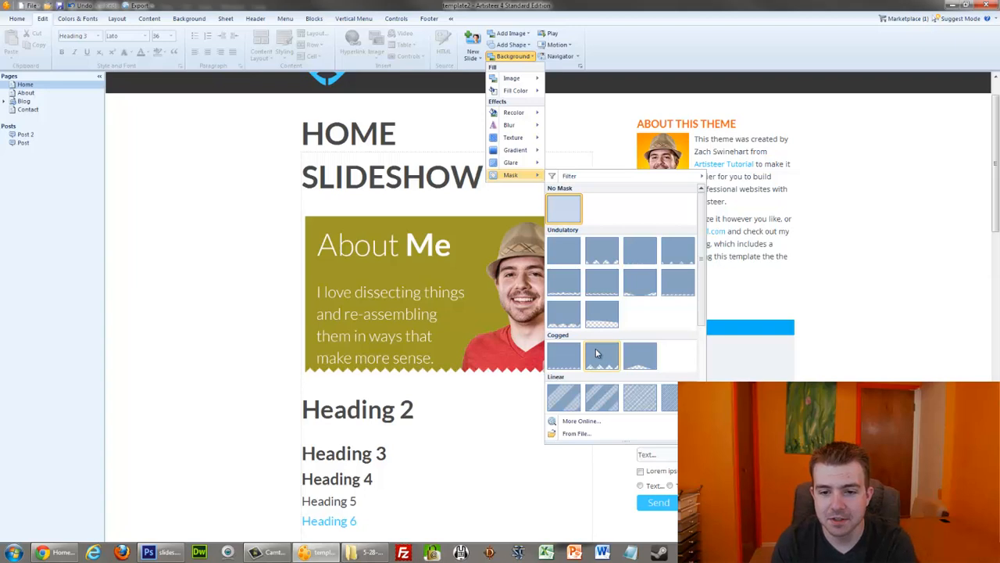
scroll(down, 3)
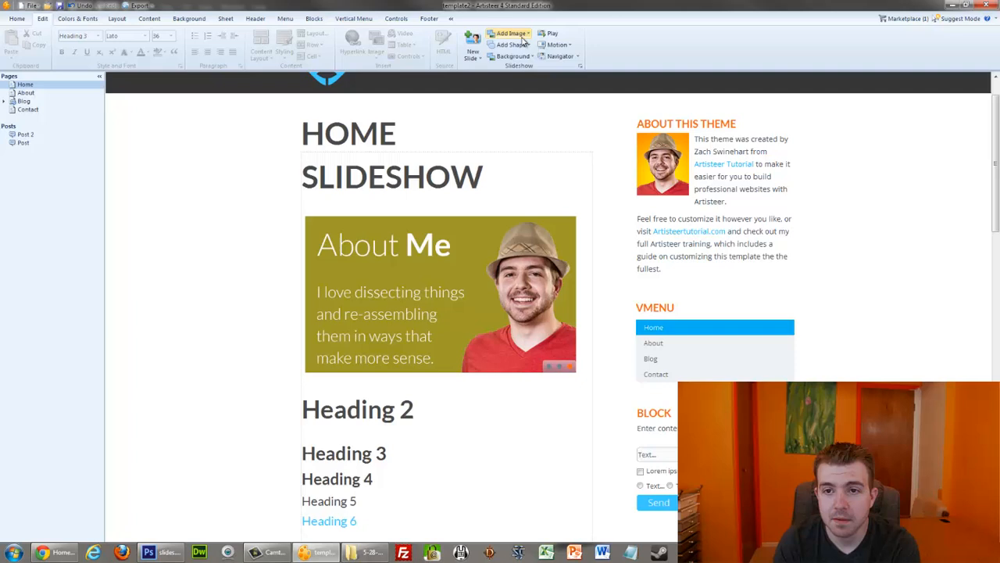
click(509, 44)
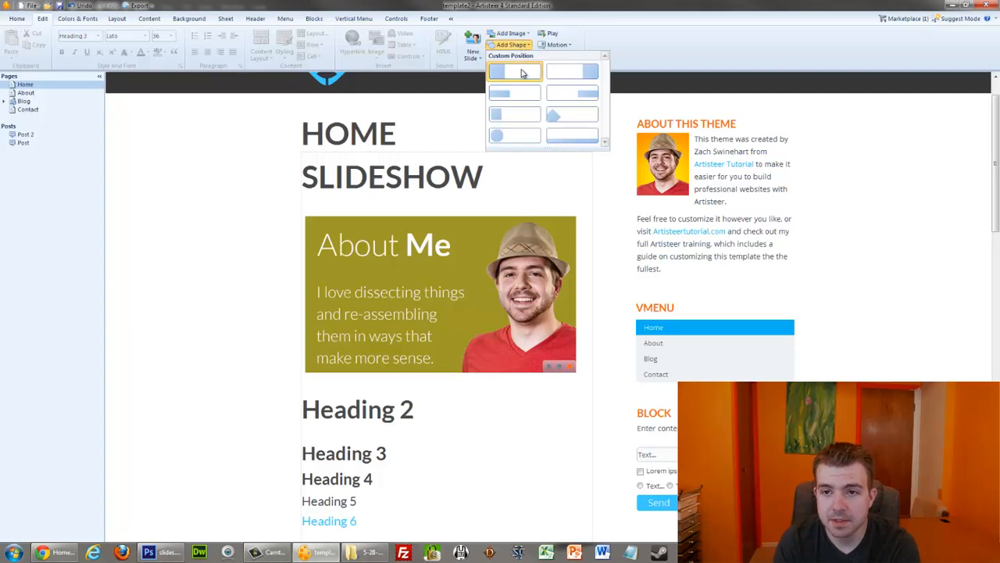
click(513, 72)
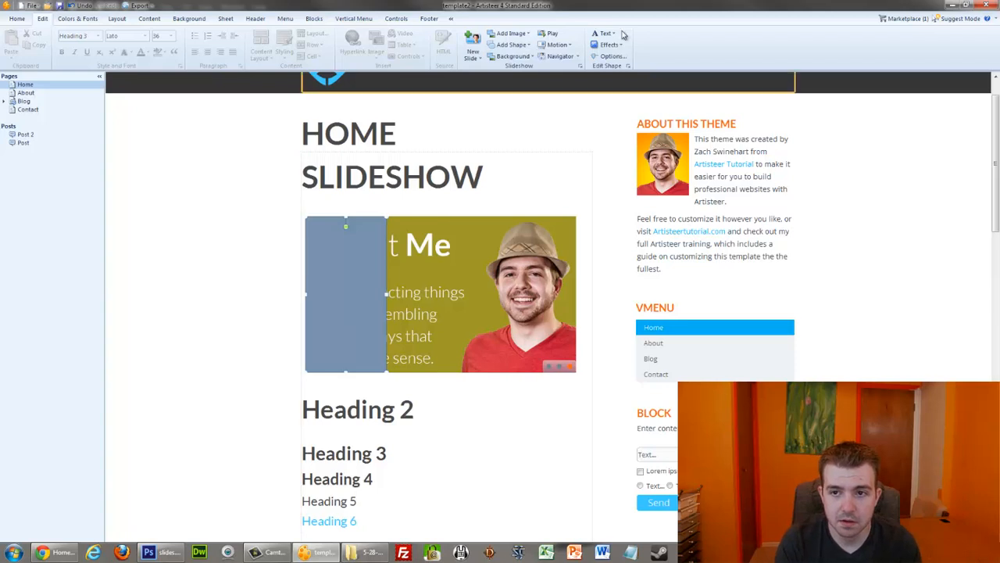
click(603, 33)
text(ffffff)
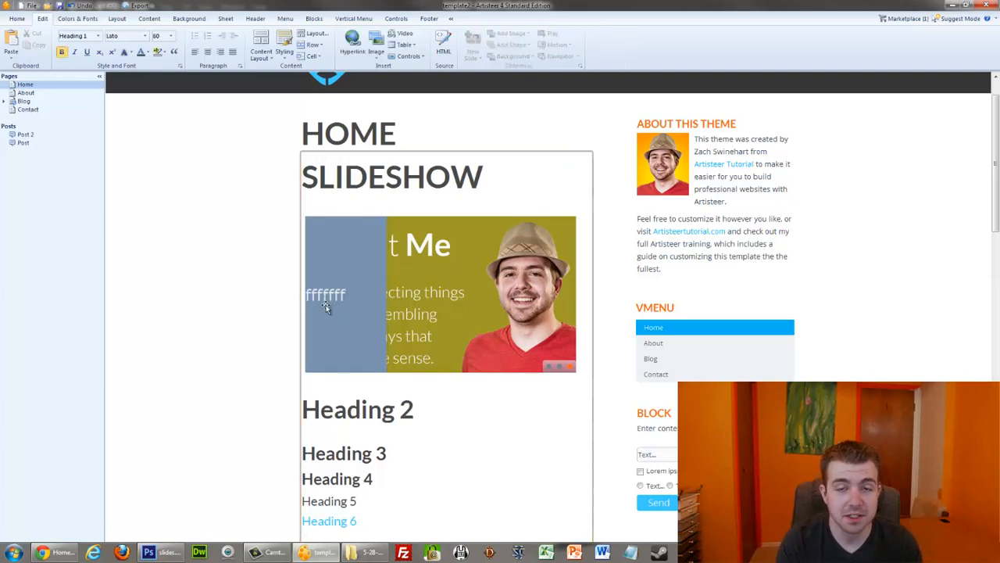
click(344, 294)
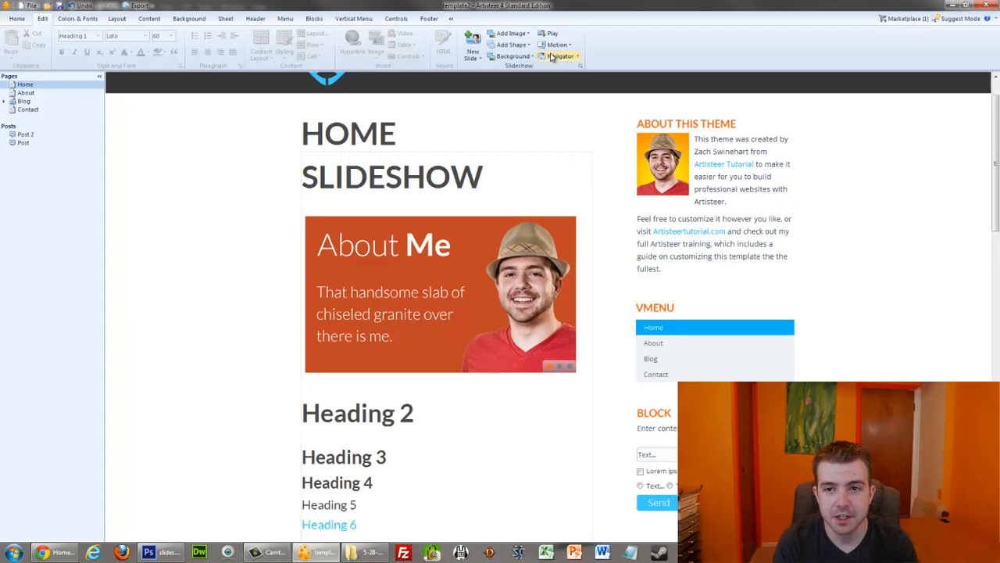
Browse the Collage Options panel: General, Background, Image or Texture and Gradient.
click(560, 56)
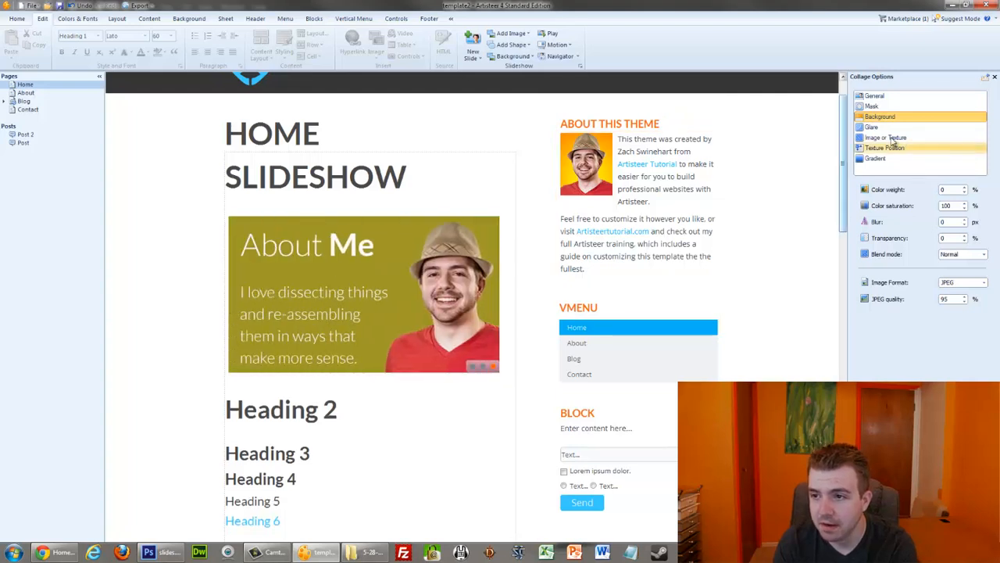
click(872, 106)
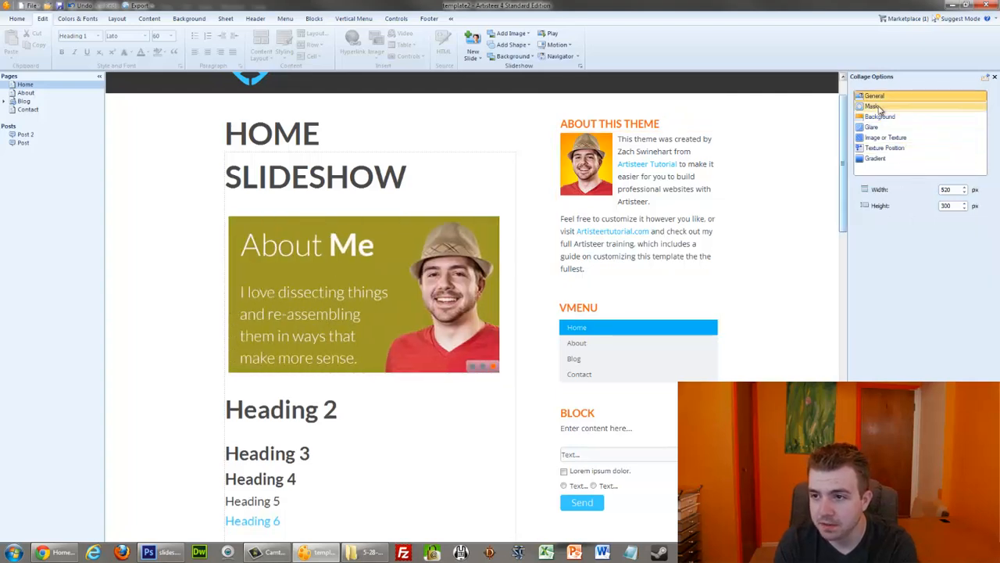
click(872, 126)
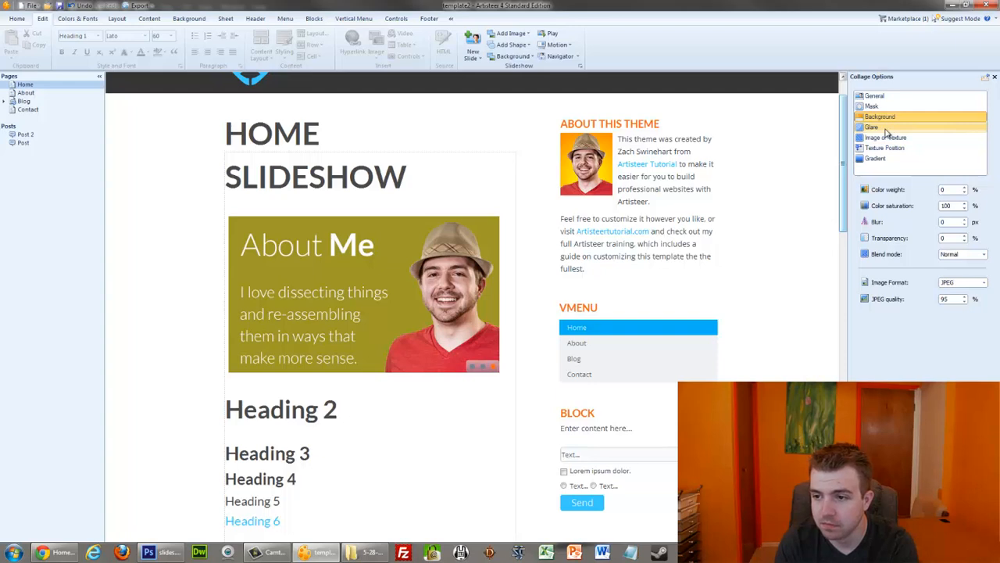
click(885, 137)
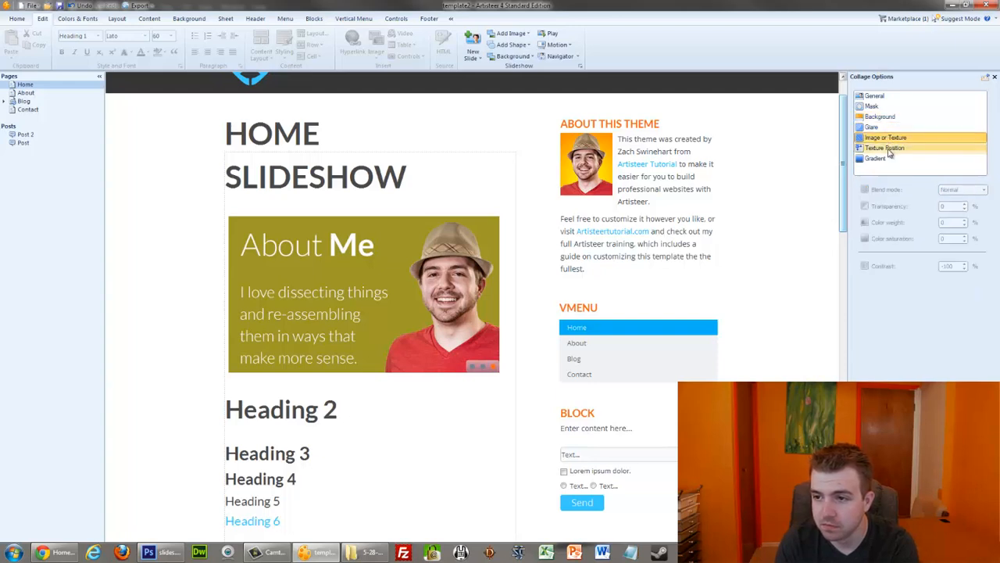
click(875, 158)
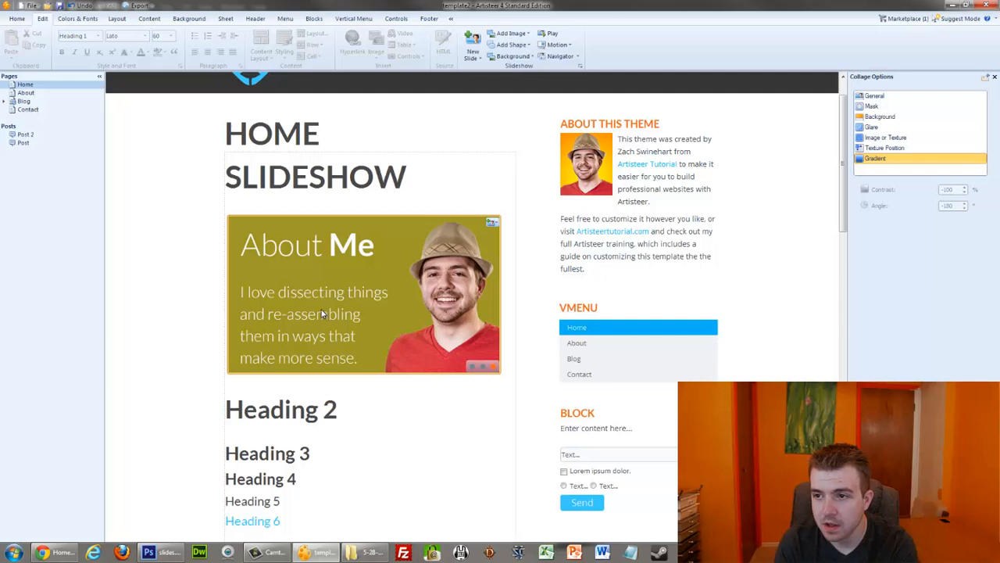
mouse_move(383, 317)
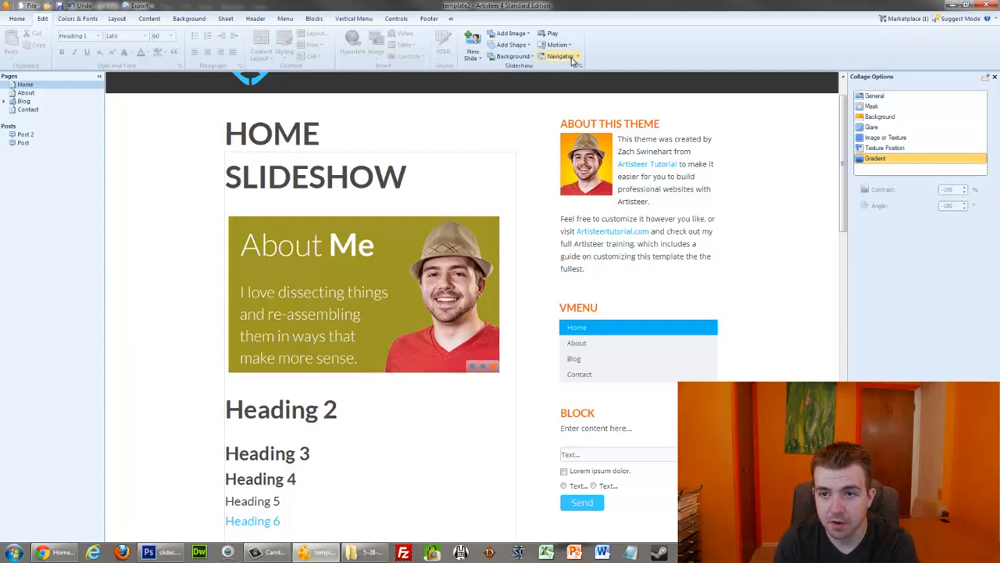
Choose a new shape size for the slideshow navigator bullets.
click(561, 57)
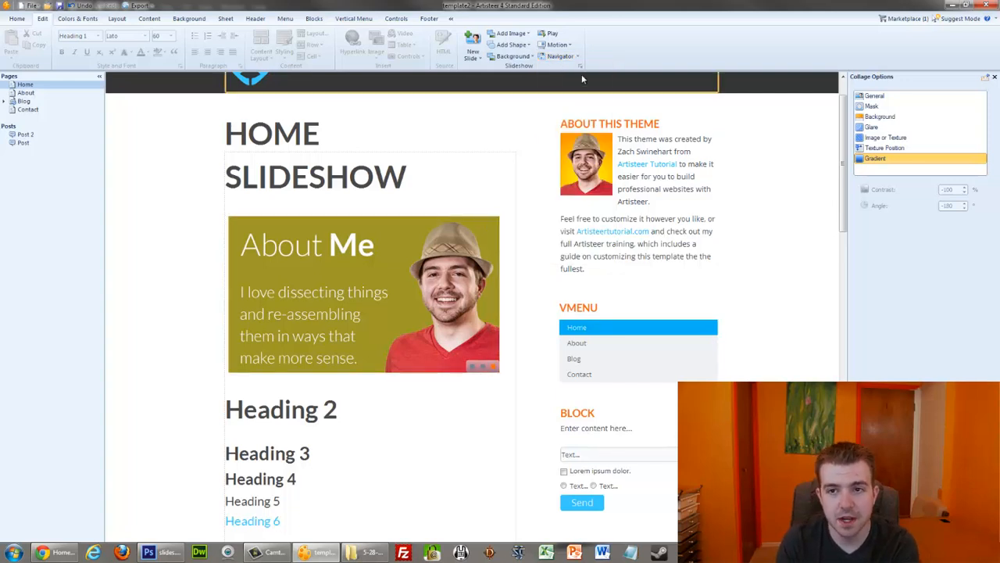
click(560, 57)
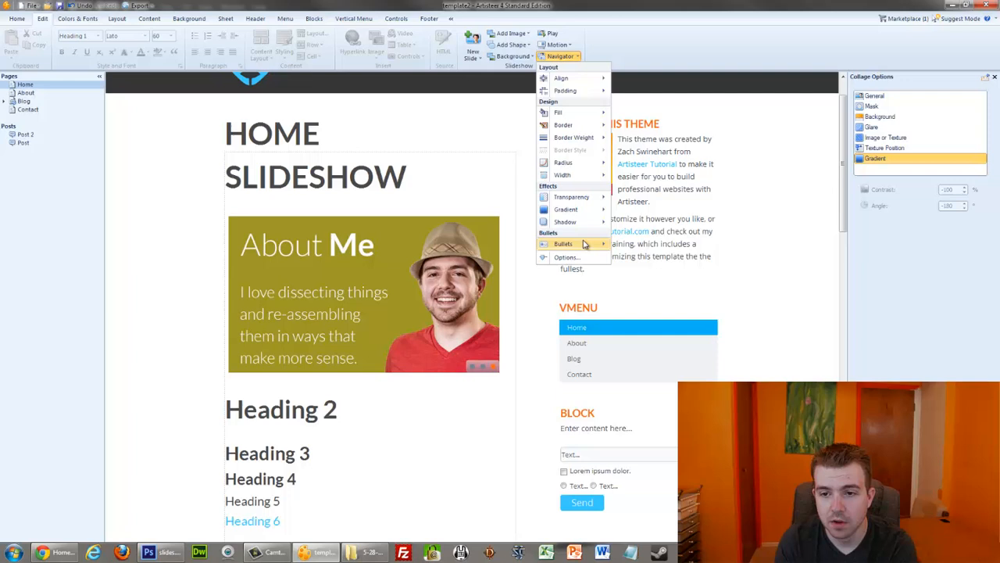
click(563, 244)
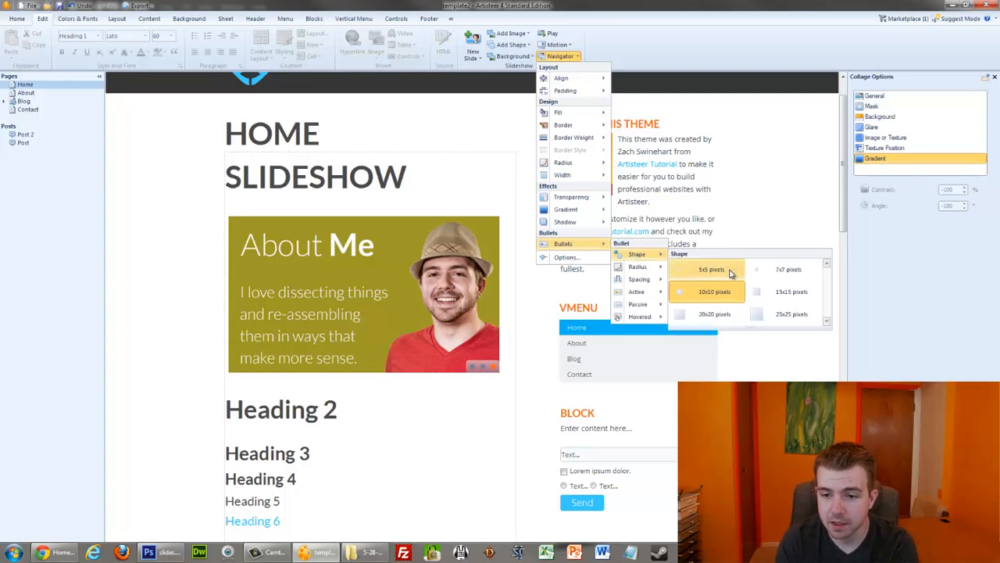
click(559, 57)
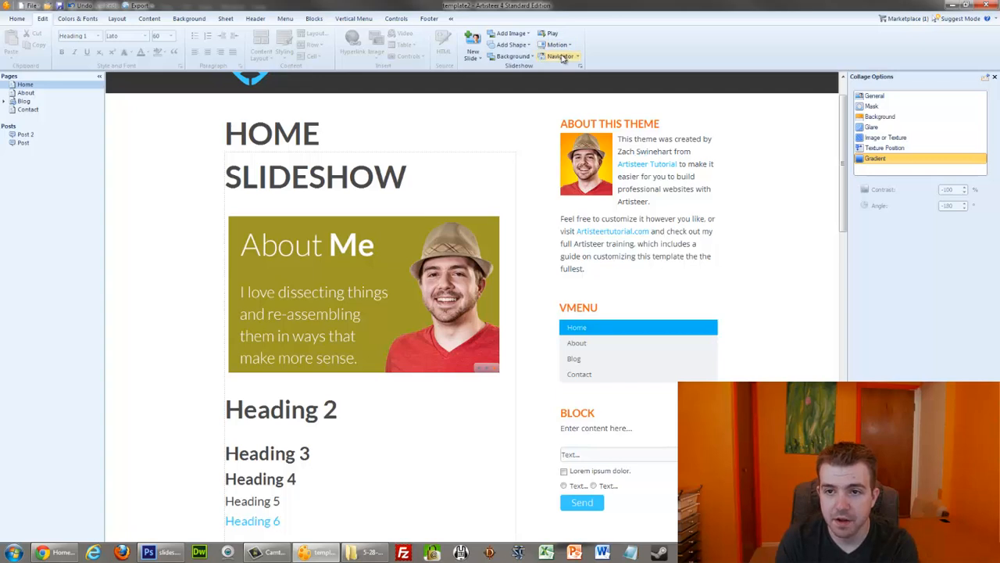
click(559, 56)
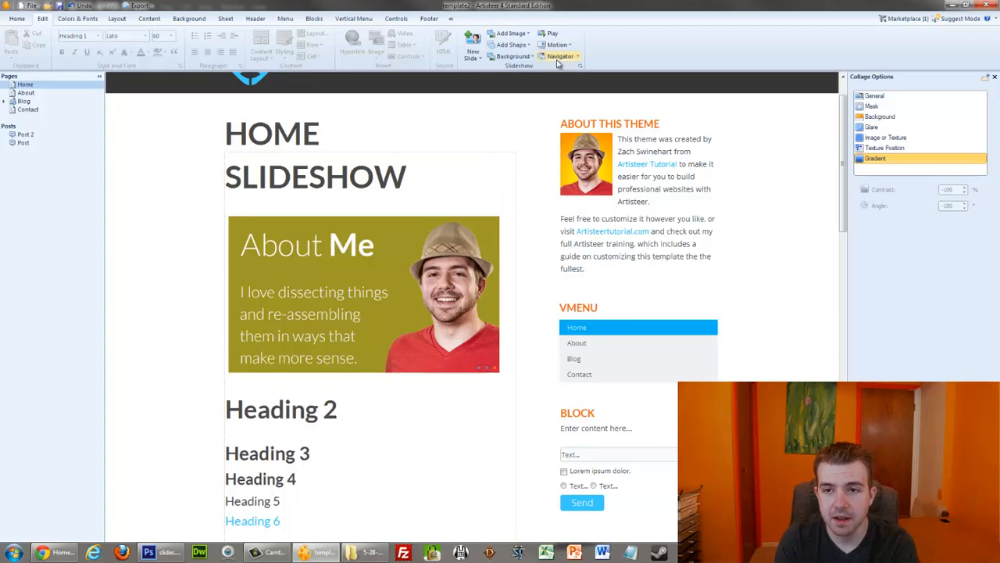
Make the navigator background 100% transparent.
click(561, 56)
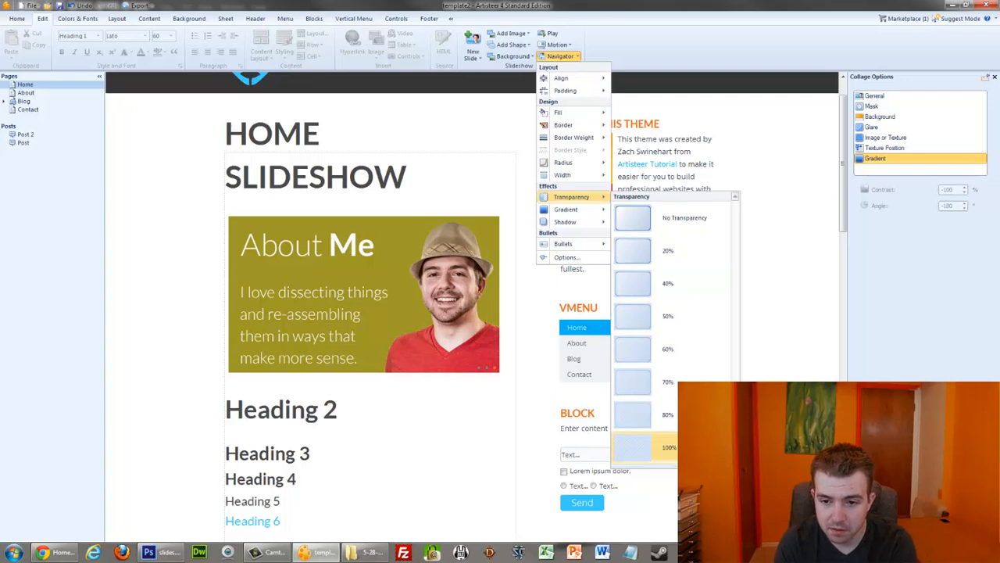
click(561, 56)
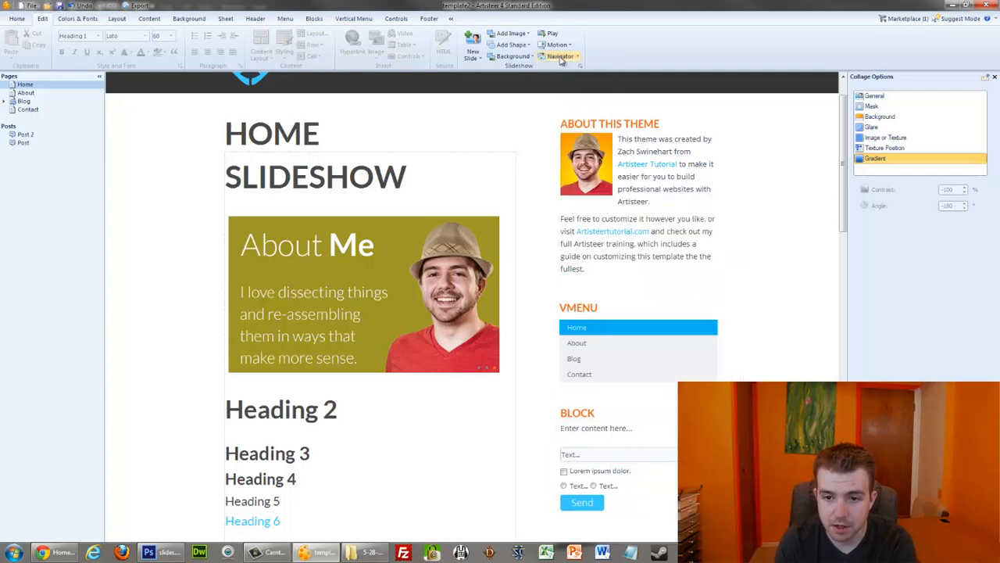
click(559, 56)
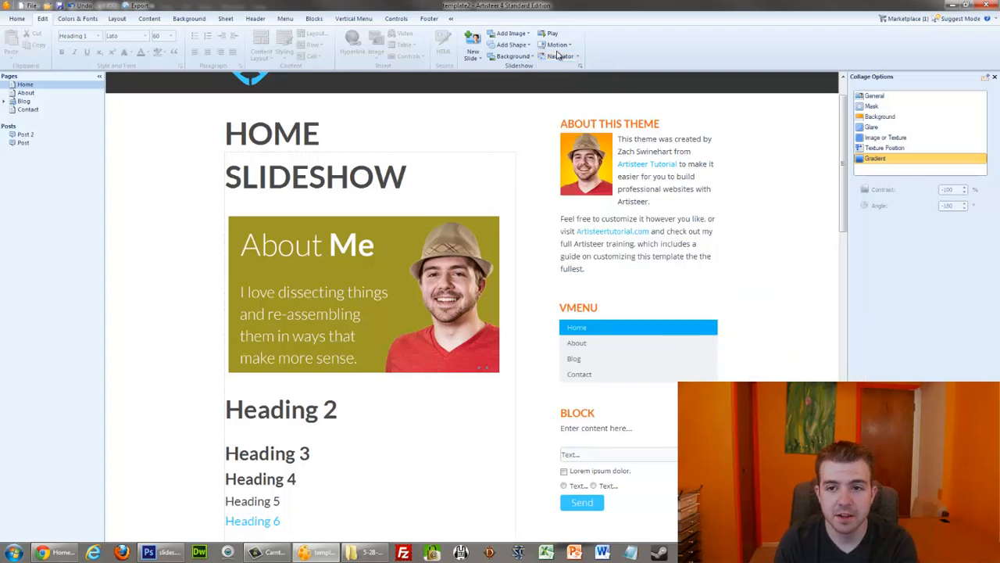
Choose the transparency level for the navigator bullets' passive and hovered states.
click(560, 56)
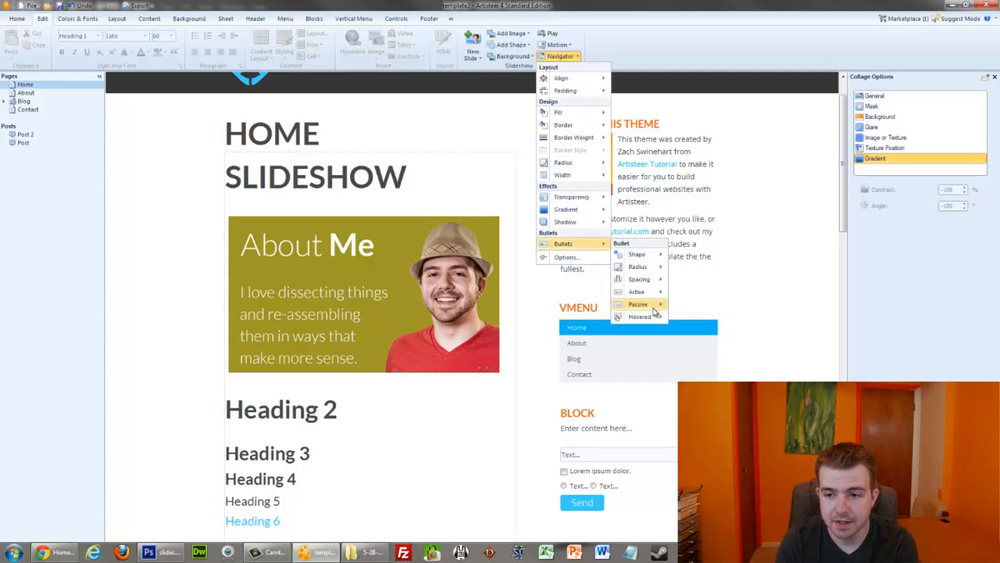
mouse_move(638, 303)
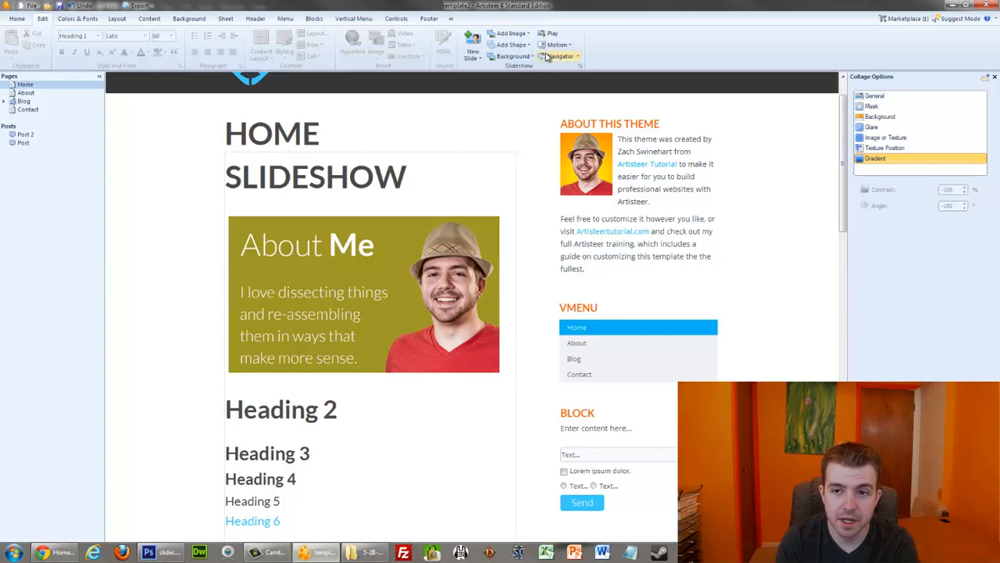
click(559, 56)
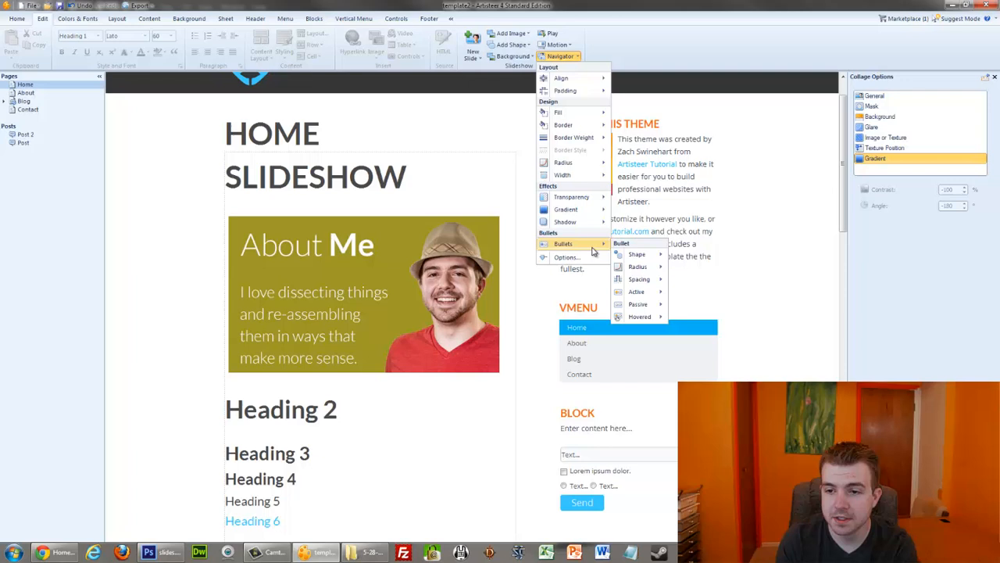
mouse_move(639, 315)
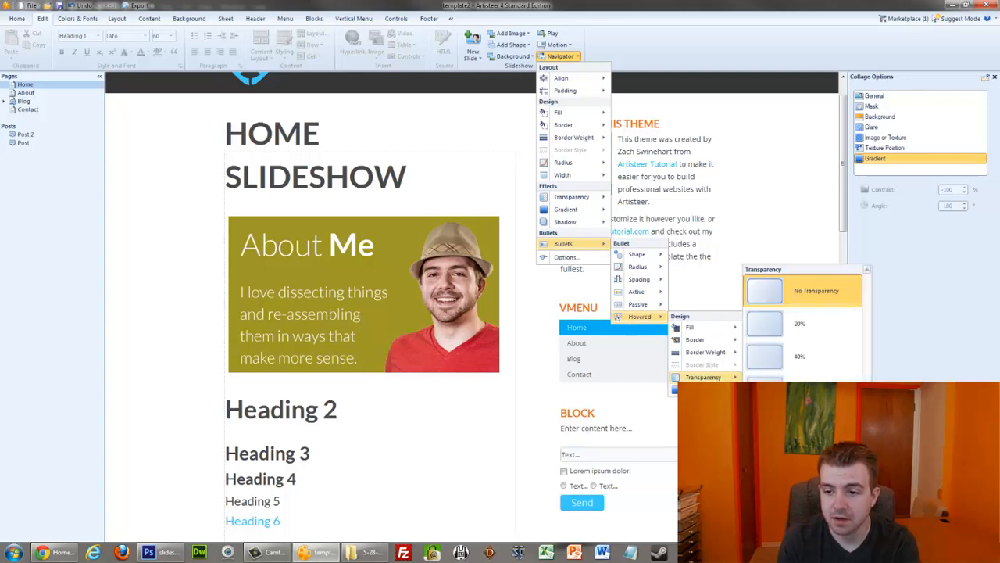
click(803, 340)
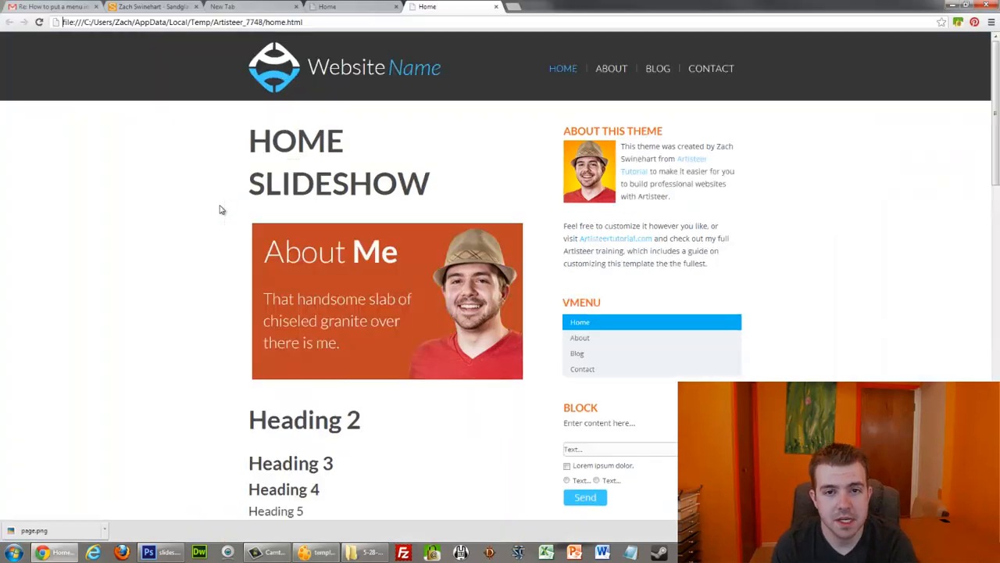
mouse_move(504, 373)
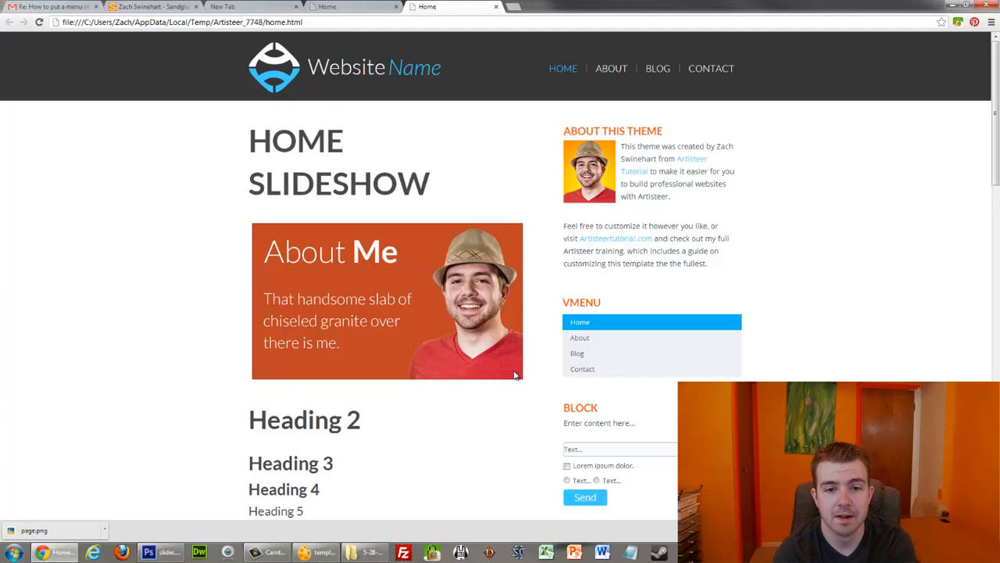
mouse_move(369, 328)
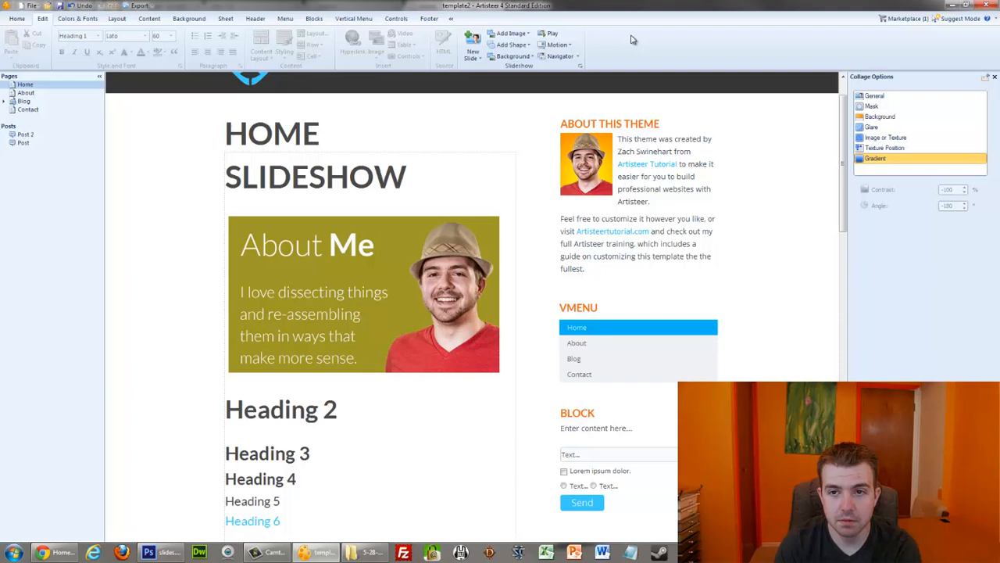
click(560, 57)
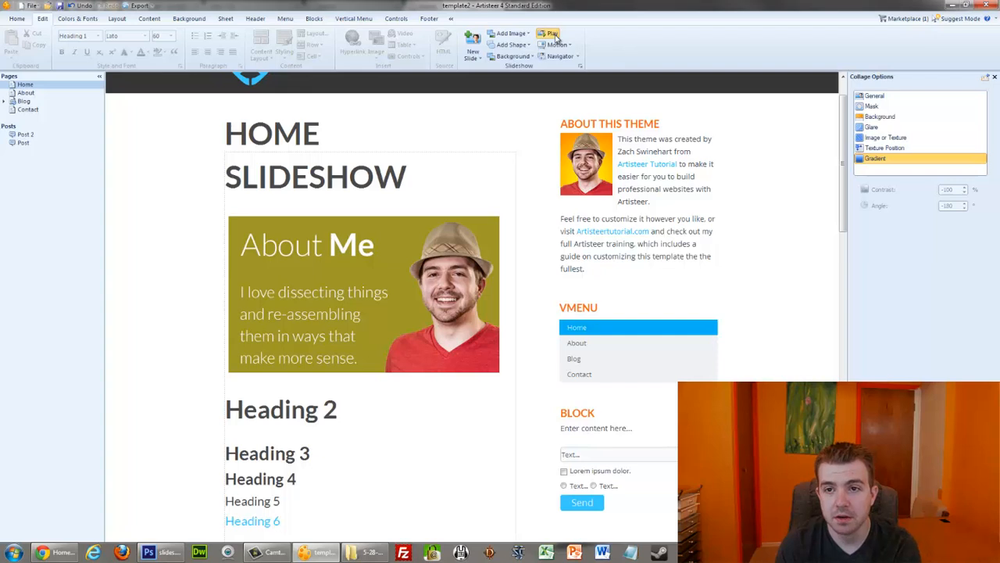
click(512, 57)
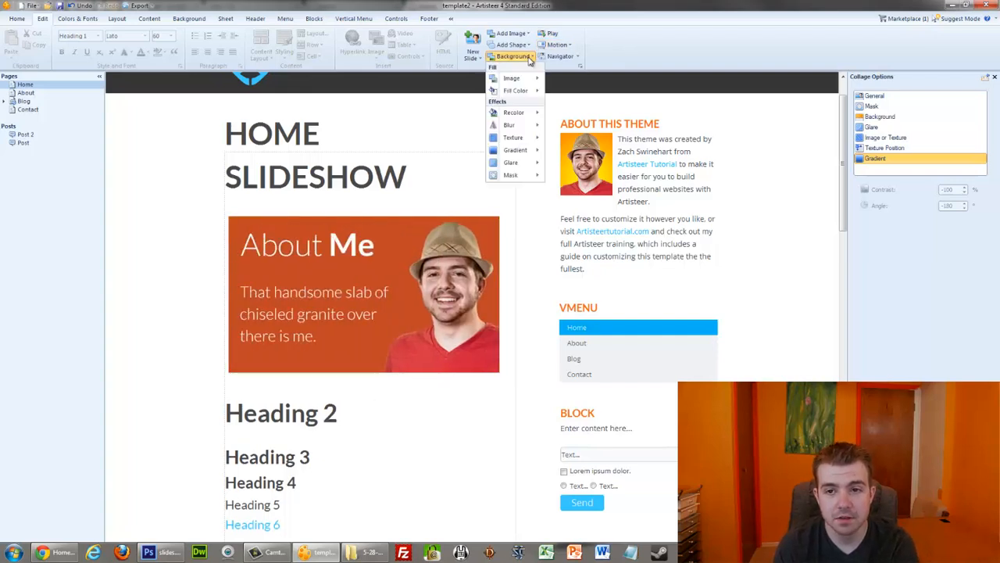
click(508, 33)
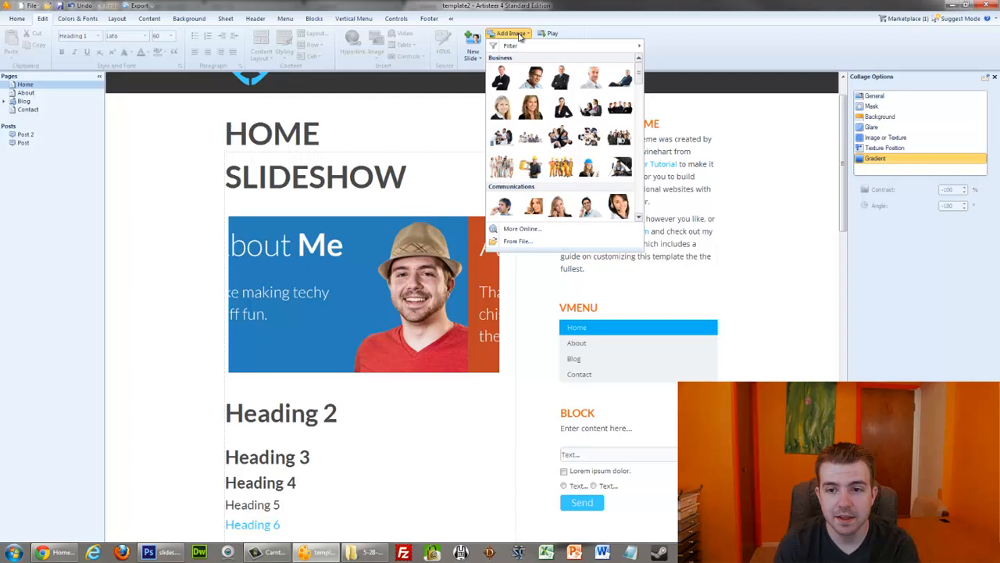
click(472, 50)
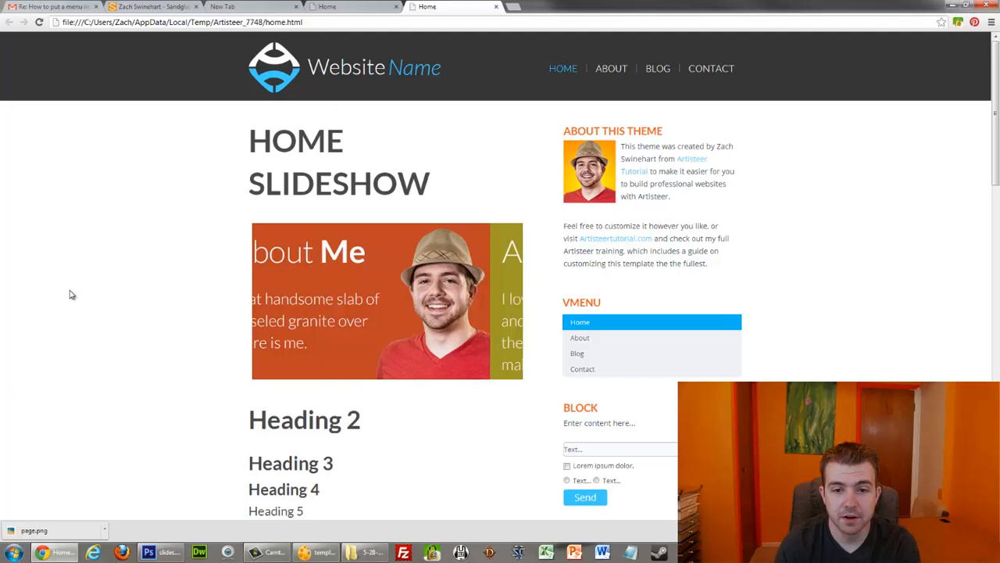
Scroll the Chrome preview down to the footer and back up to the slideshow.
scroll(down, 3)
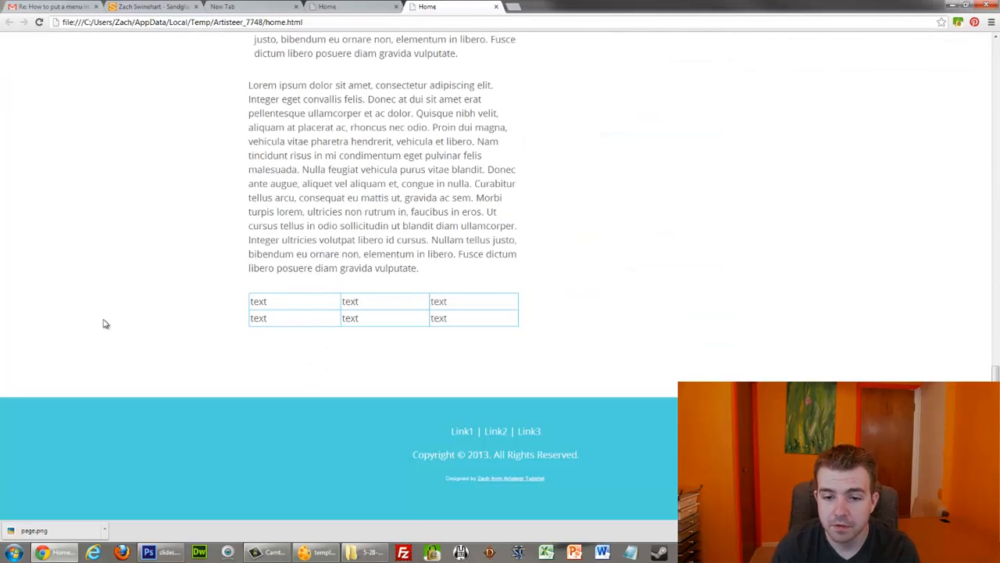
scroll(up, 3)
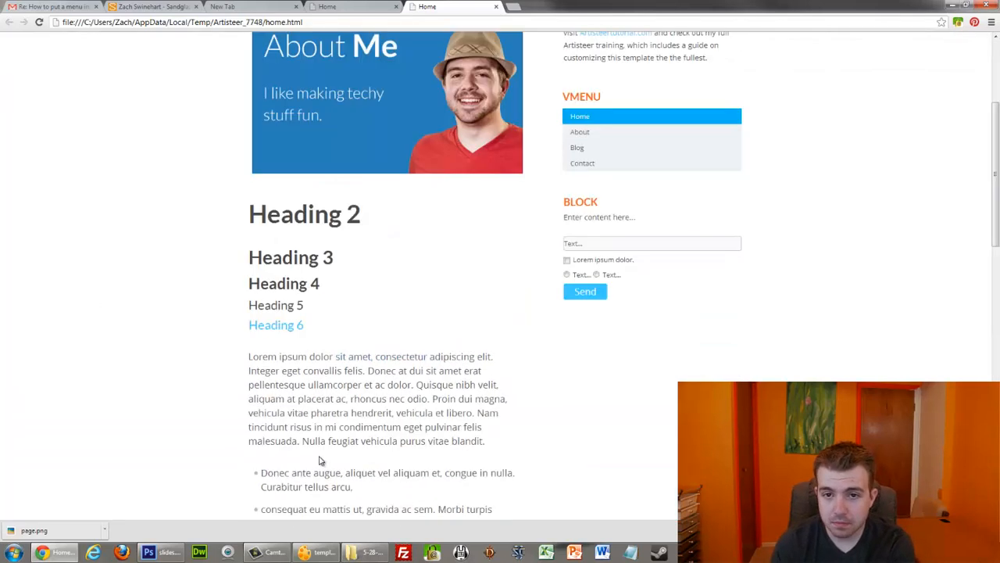
scroll(up, 3)
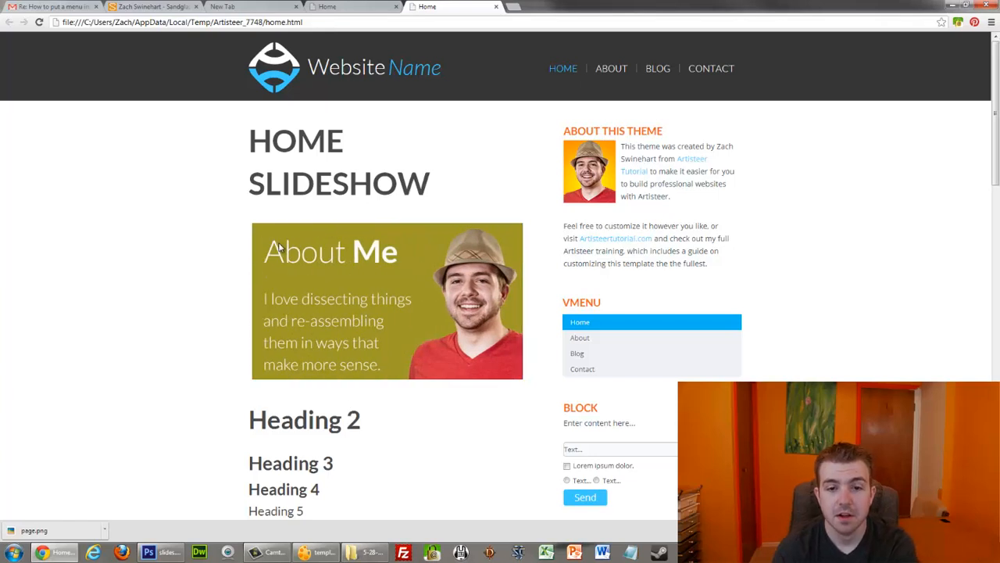